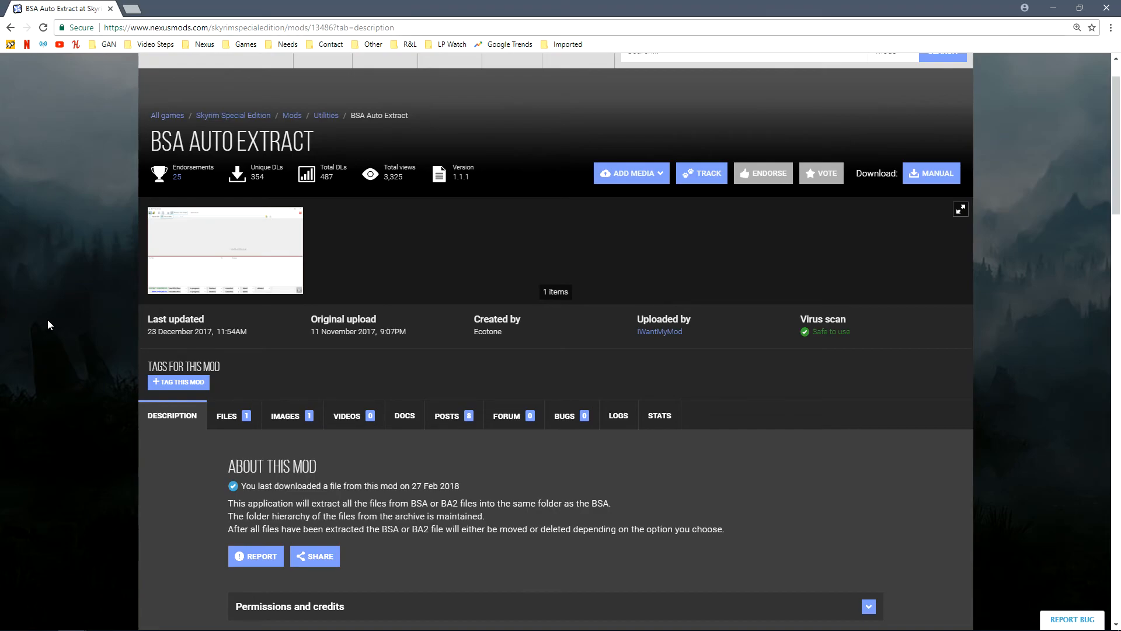
pyautogui.moveTo(101, 383)
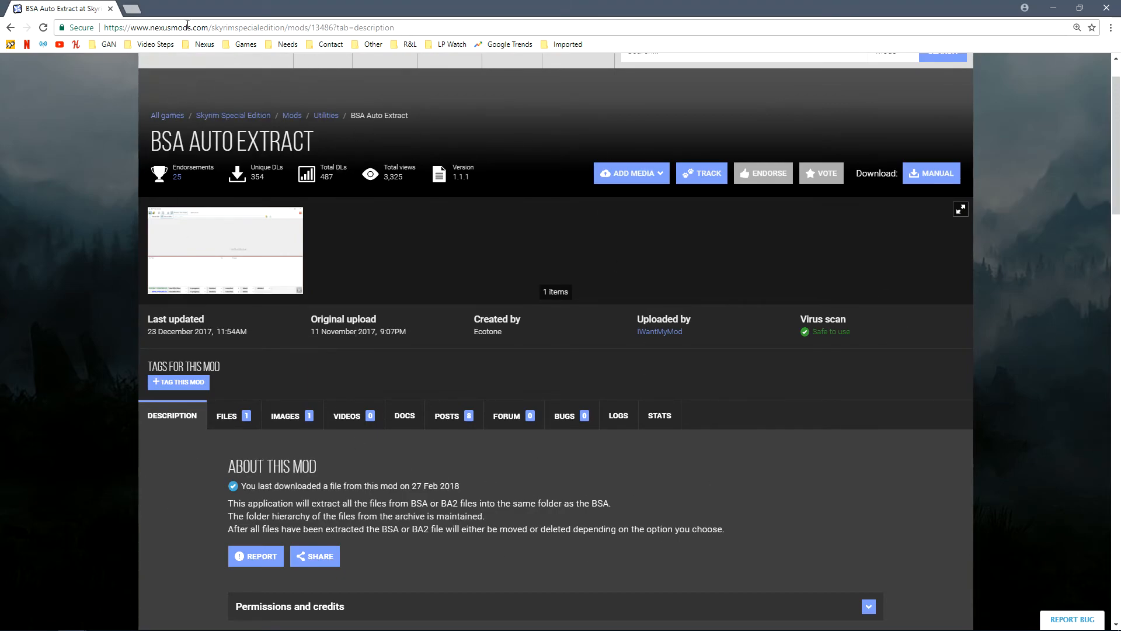
# Show the BSA Auto Extract Files tab listing the v1.1.1 main file.
pyautogui.click(226, 414)
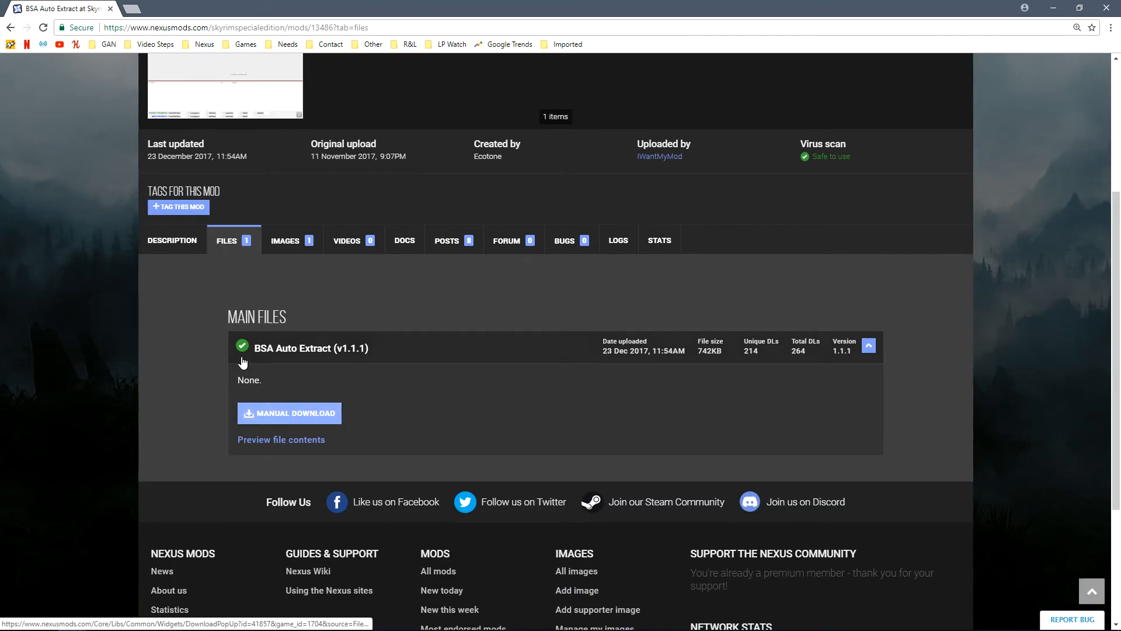
pyautogui.moveTo(210, 394)
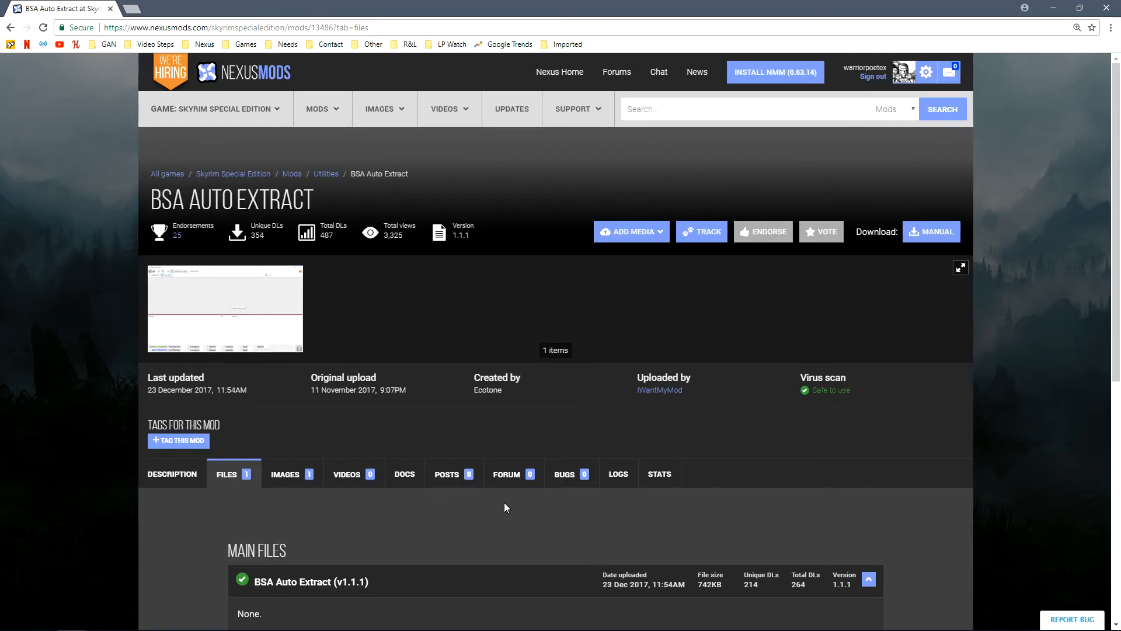
pyautogui.moveTo(109, 399)
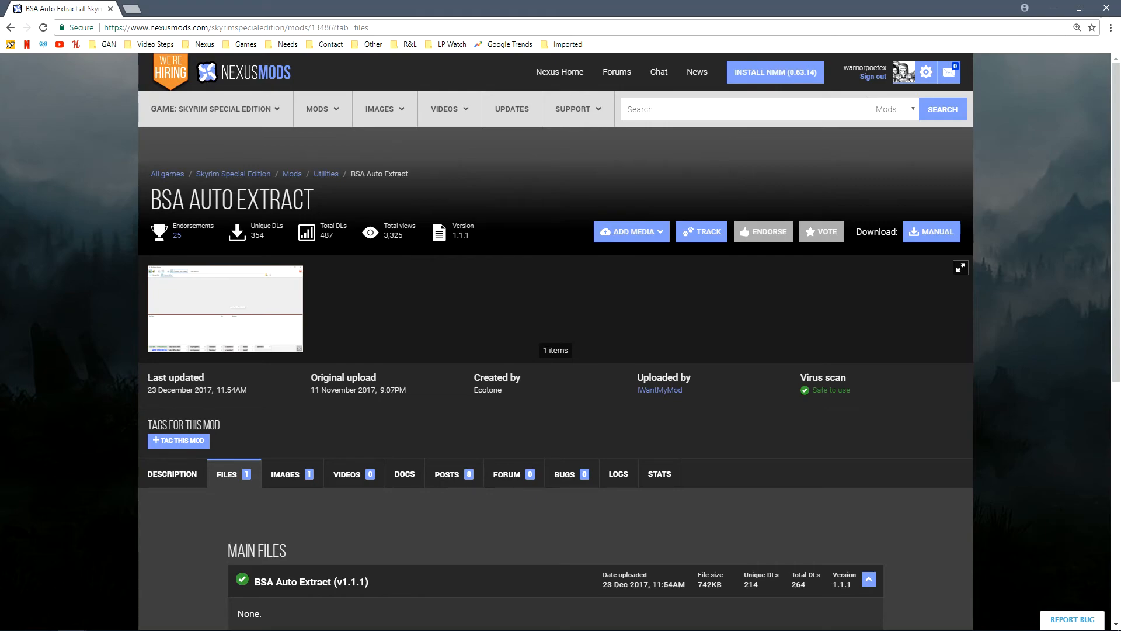
pyautogui.moveTo(98, 466)
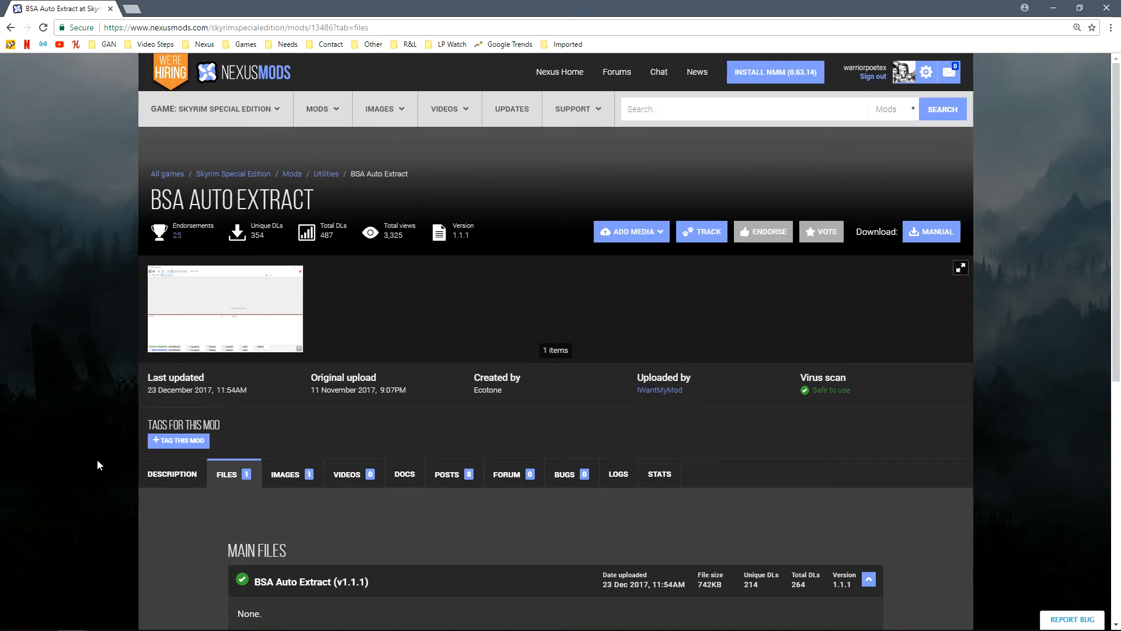
pyautogui.moveTo(77, 488)
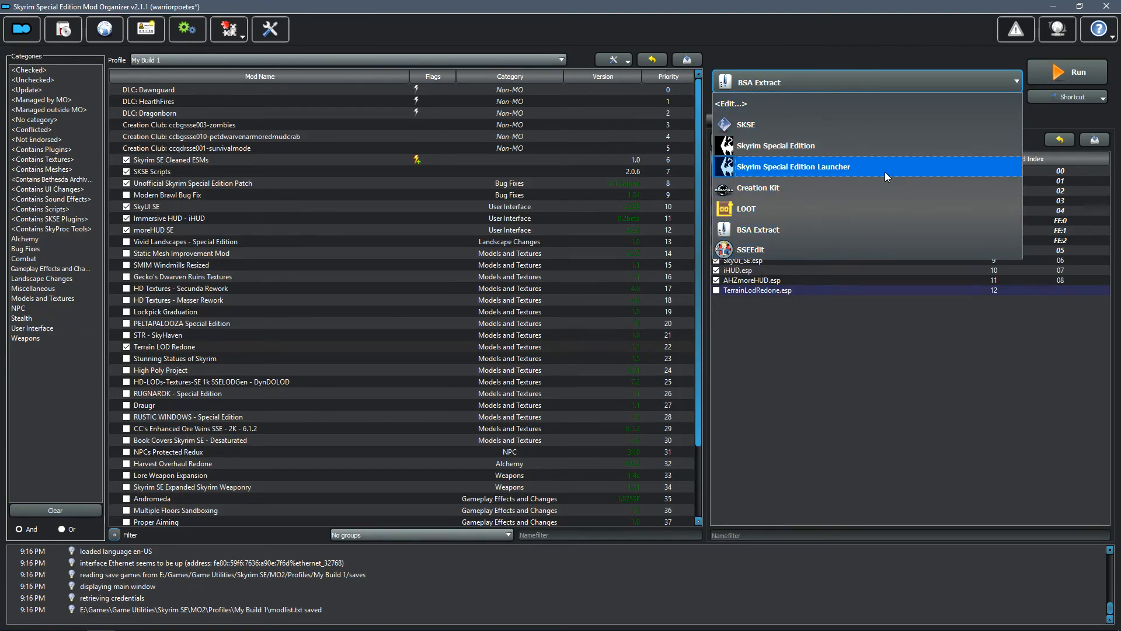
pyautogui.moveTo(862, 187)
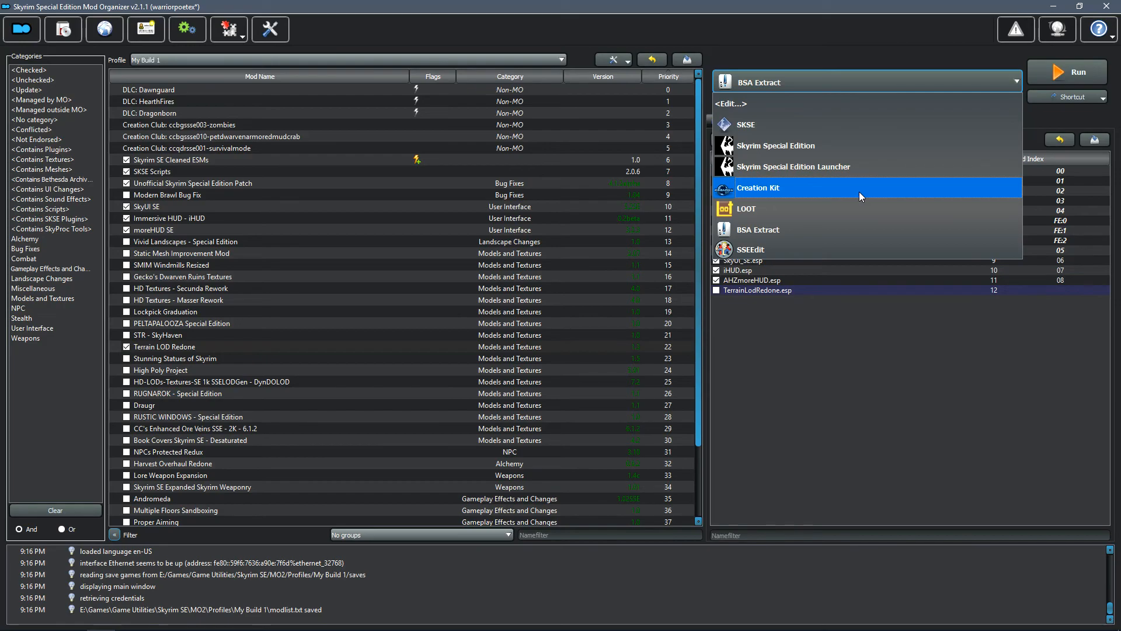
pyautogui.moveTo(765, 104)
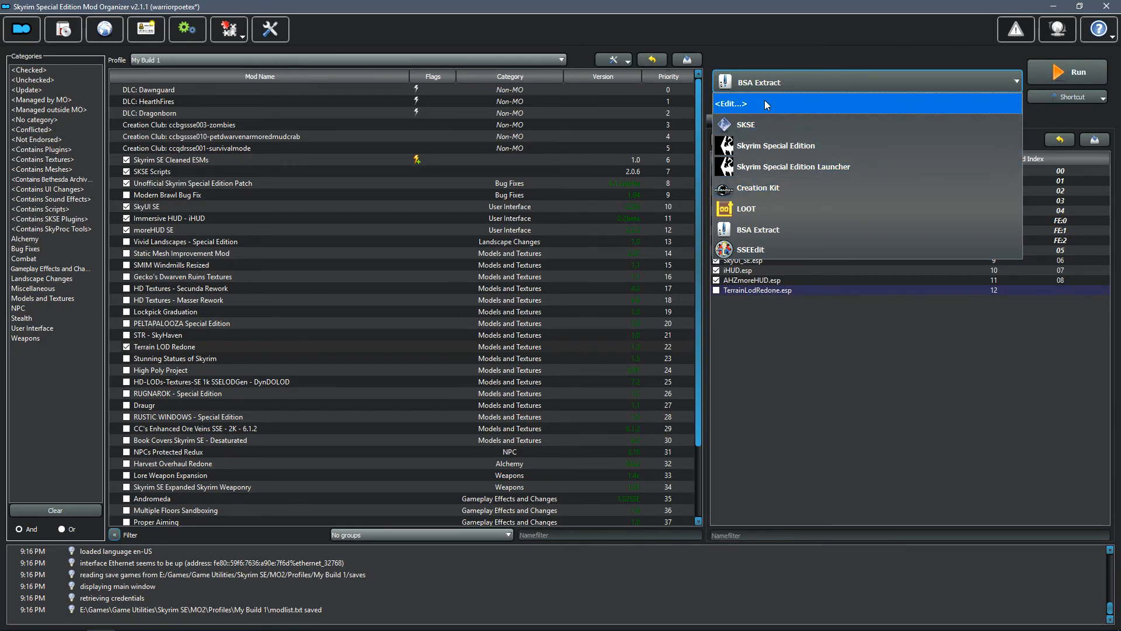
pyautogui.click(732, 104)
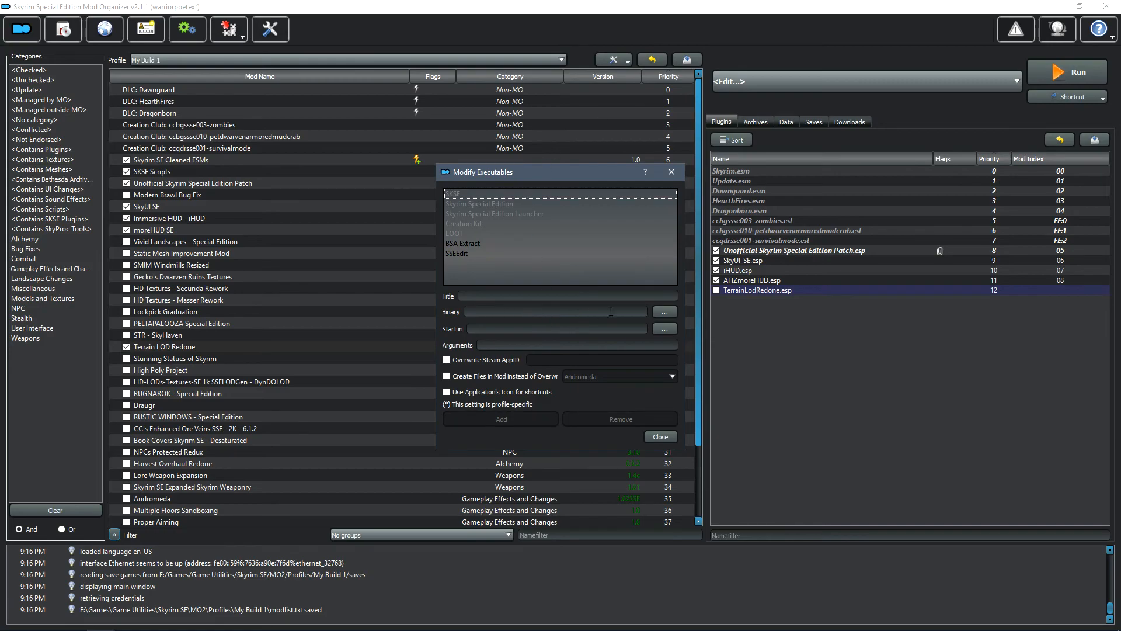
pyautogui.click(662, 312)
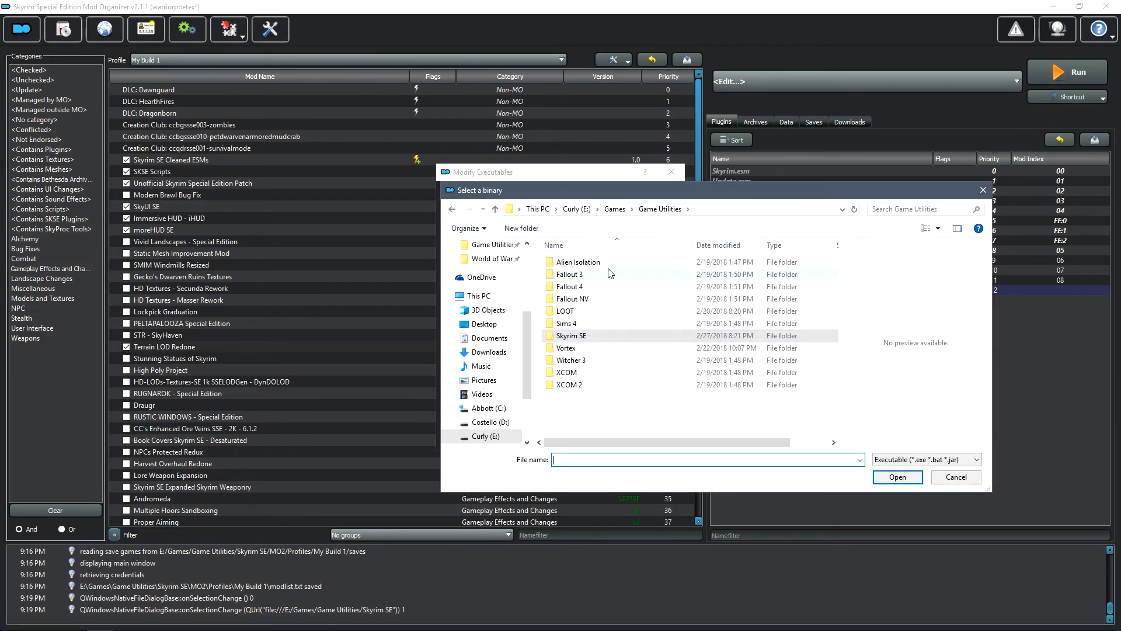
pyautogui.doubleClick(573, 335)
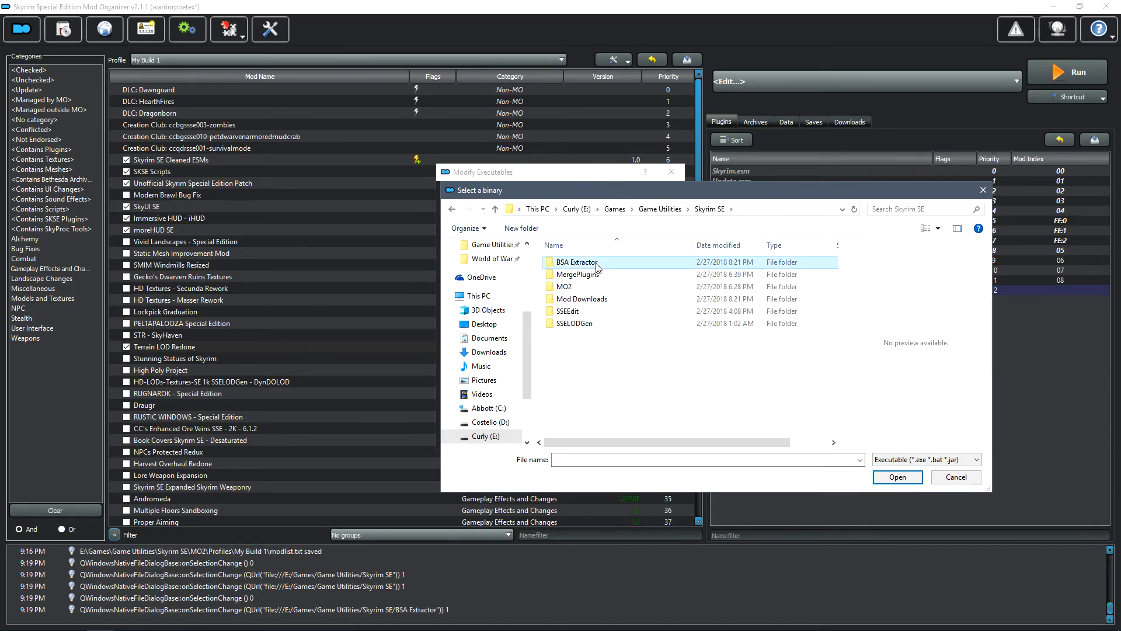
pyautogui.doubleClick(576, 262)
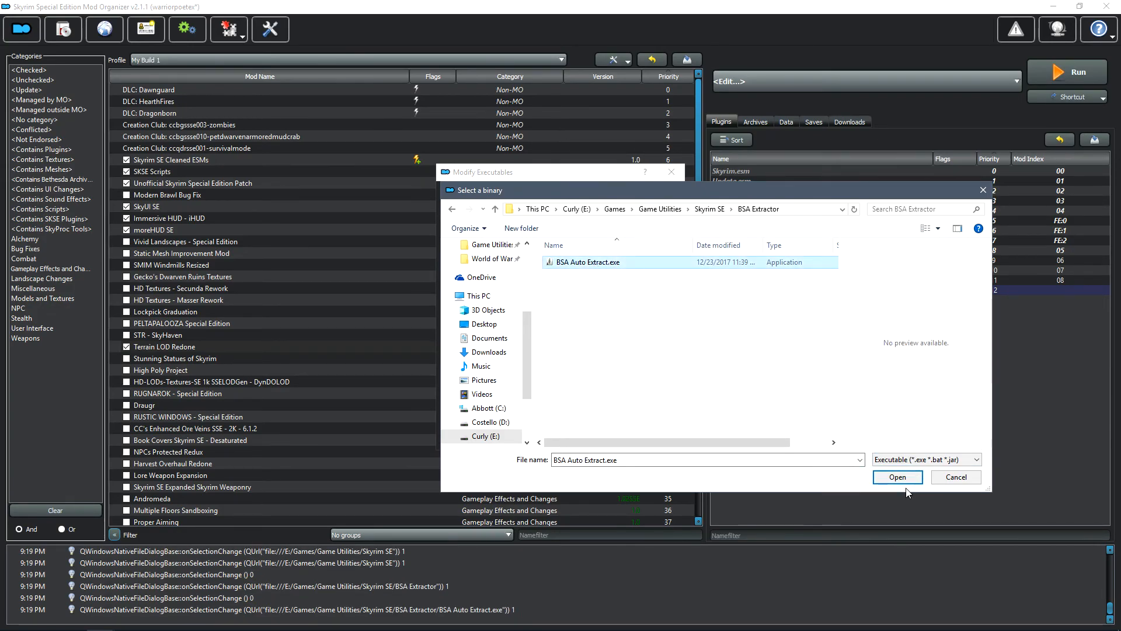
pyautogui.click(897, 478)
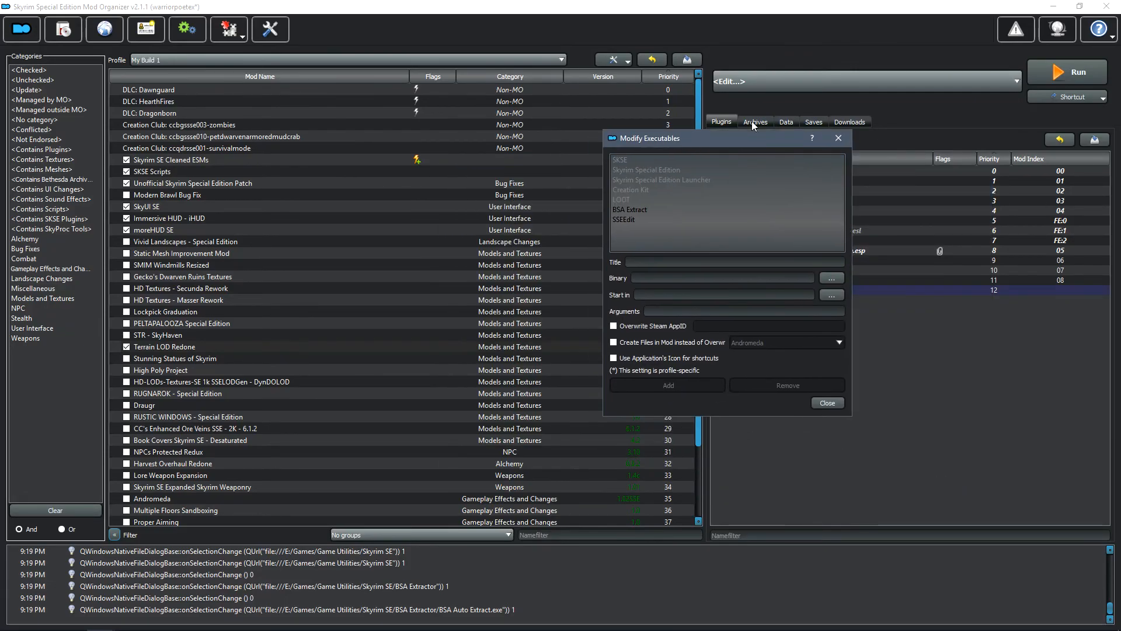
pyautogui.click(630, 210)
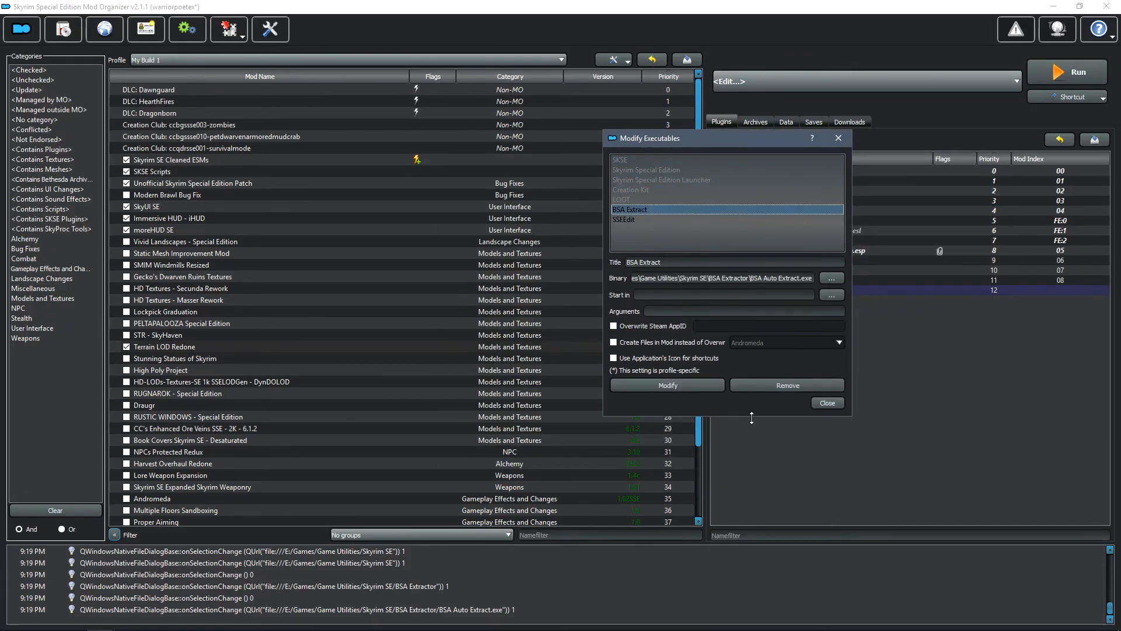
pyautogui.click(825, 403)
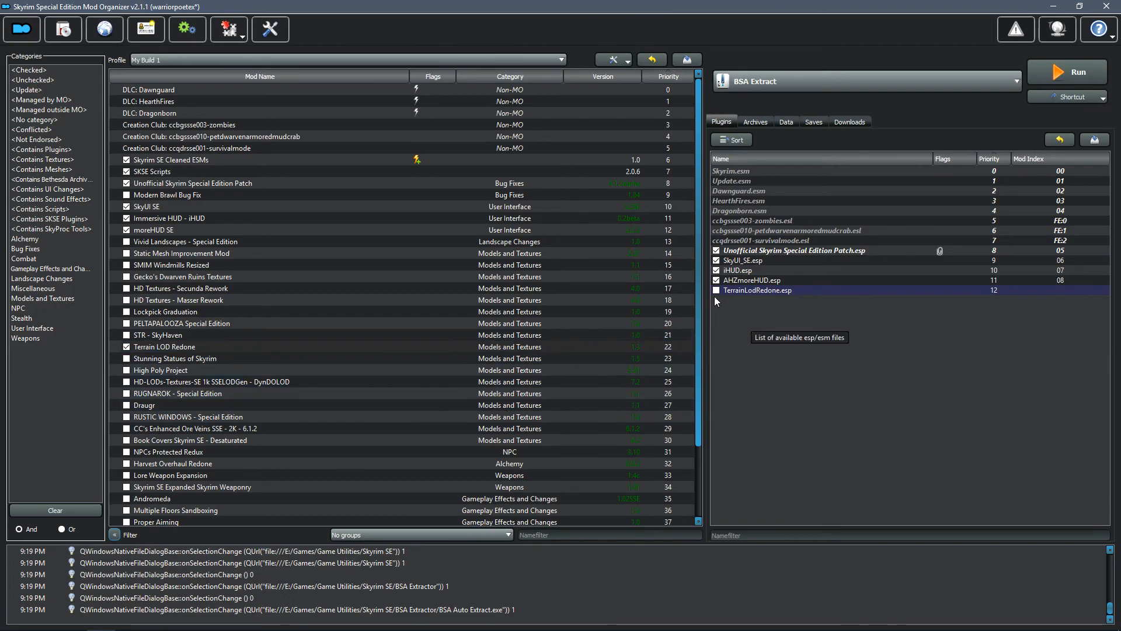
# Enable TerrainLodRedone.esp and open the Terrain LOD Redone mod folder in Explorer.
pyautogui.click(716, 290)
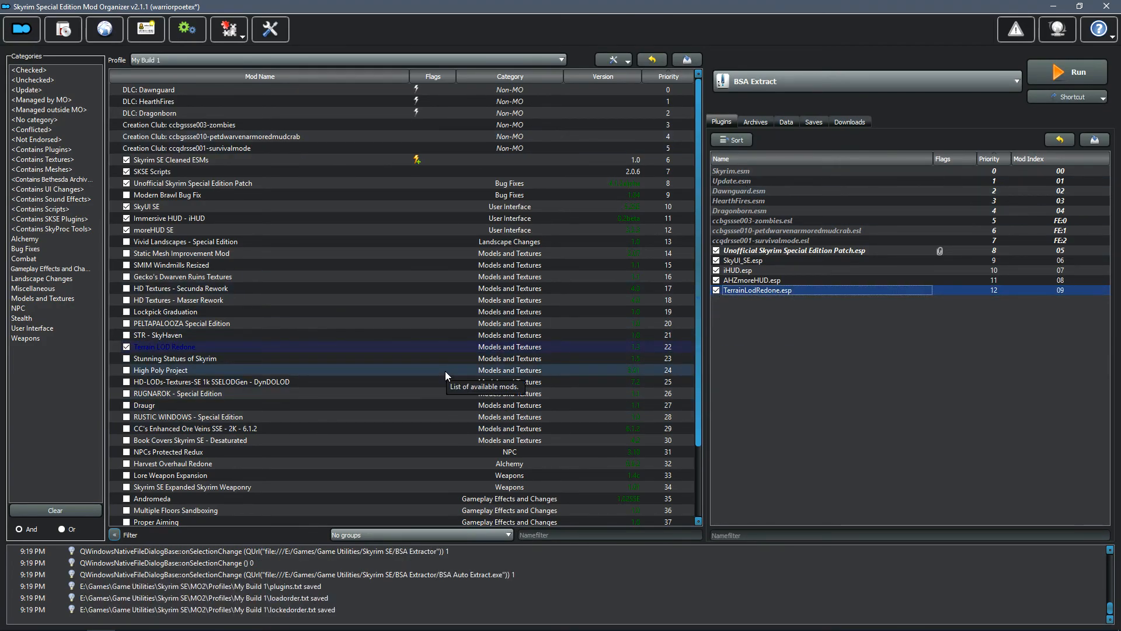
pyautogui.moveTo(181, 335)
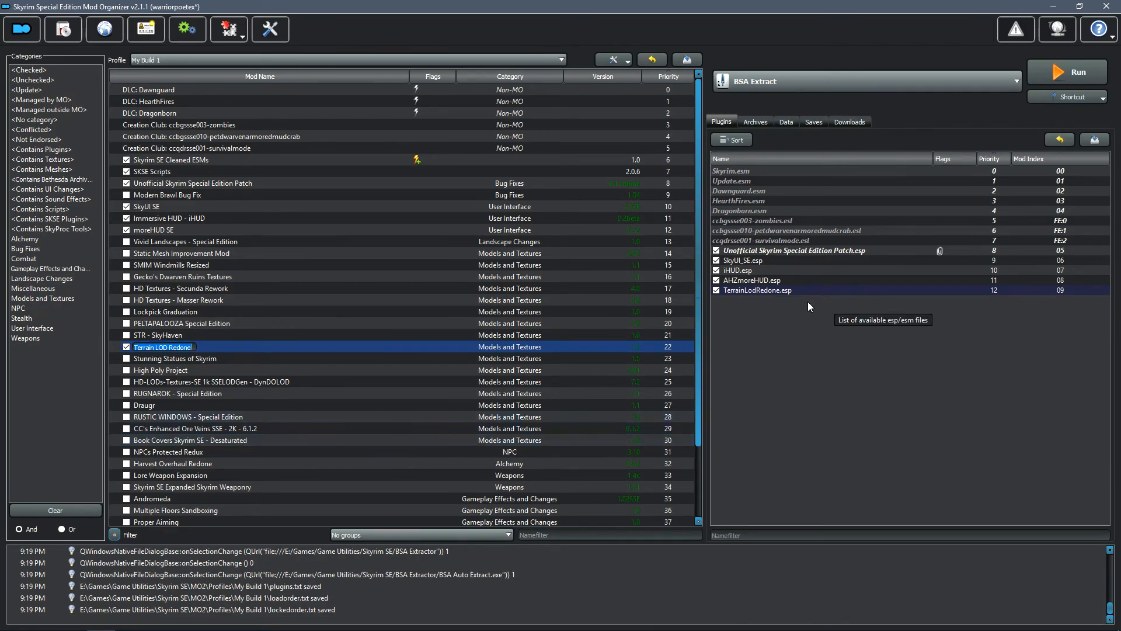
pyautogui.moveTo(764, 275)
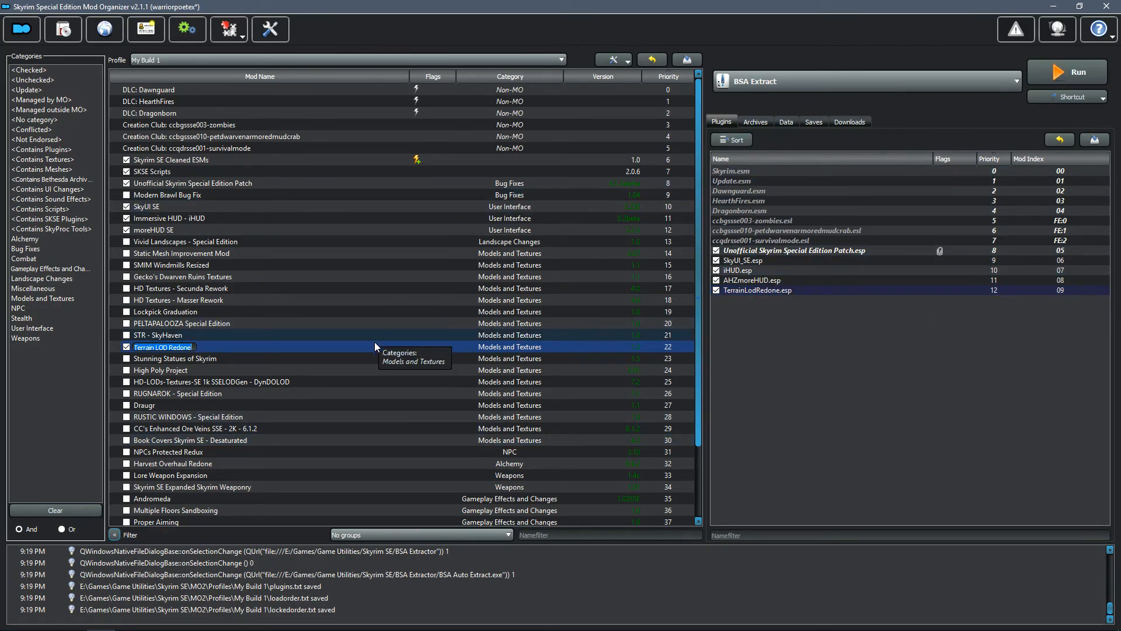
pyautogui.rightClick(163, 347)
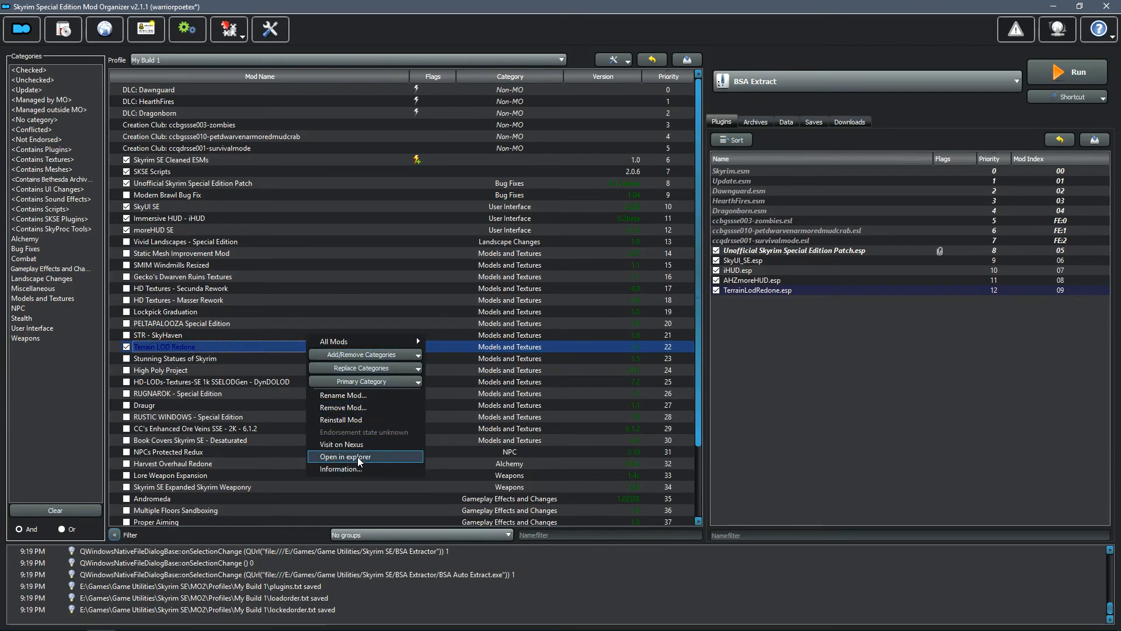
pyautogui.click(345, 457)
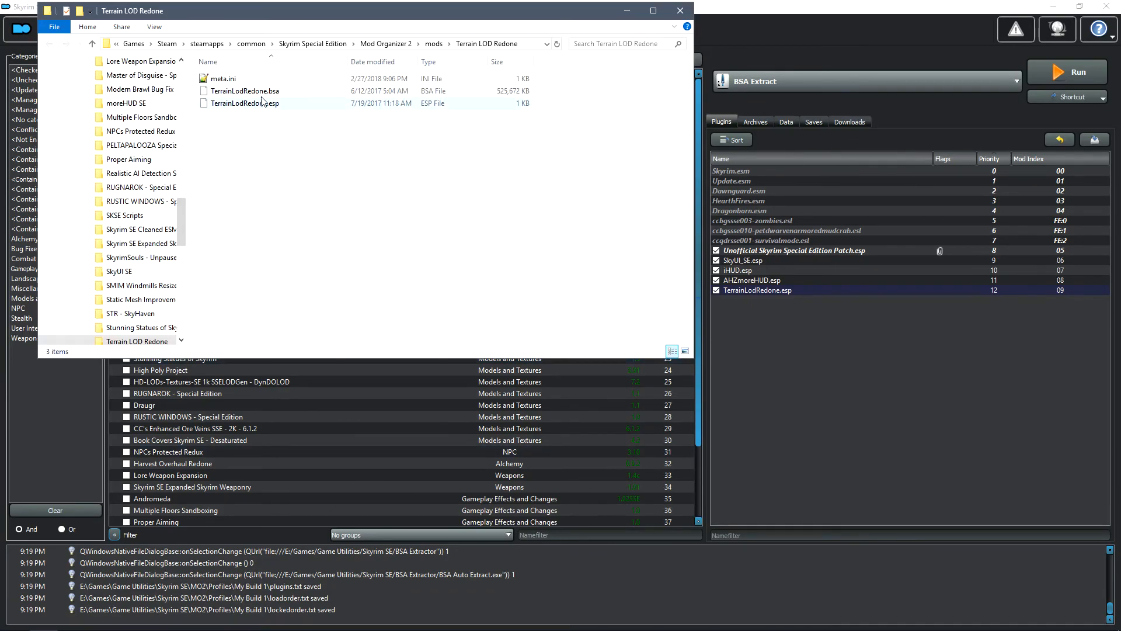
pyautogui.click(245, 103)
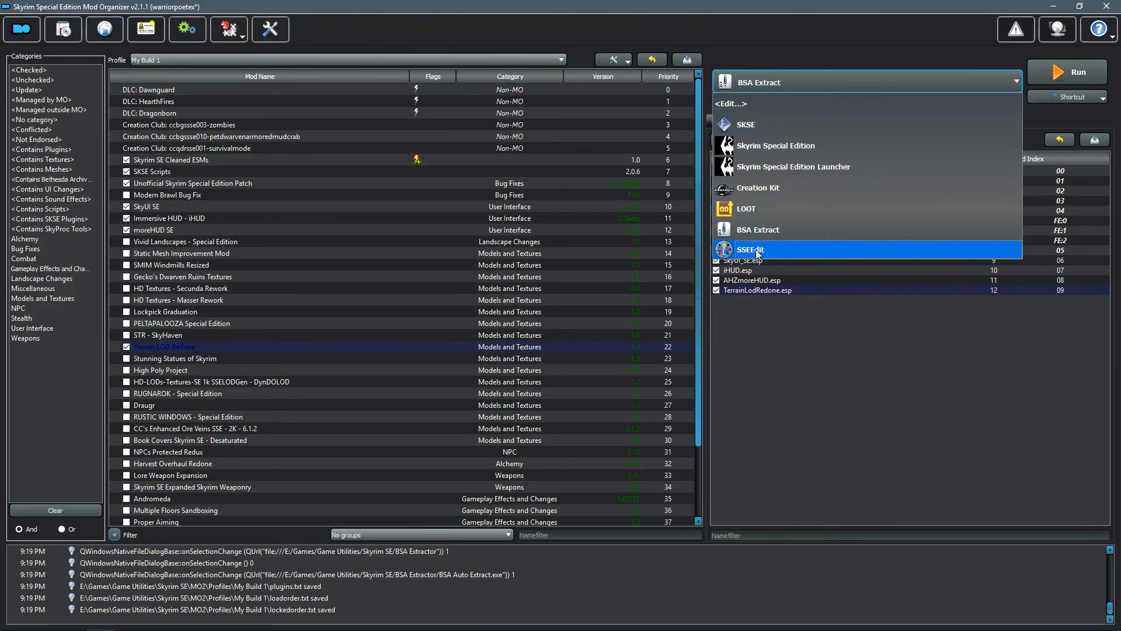
# Run SSEEdit with only TerrainLodRedone.esp loaded and expand it to show its File Header.
pyautogui.click(750, 250)
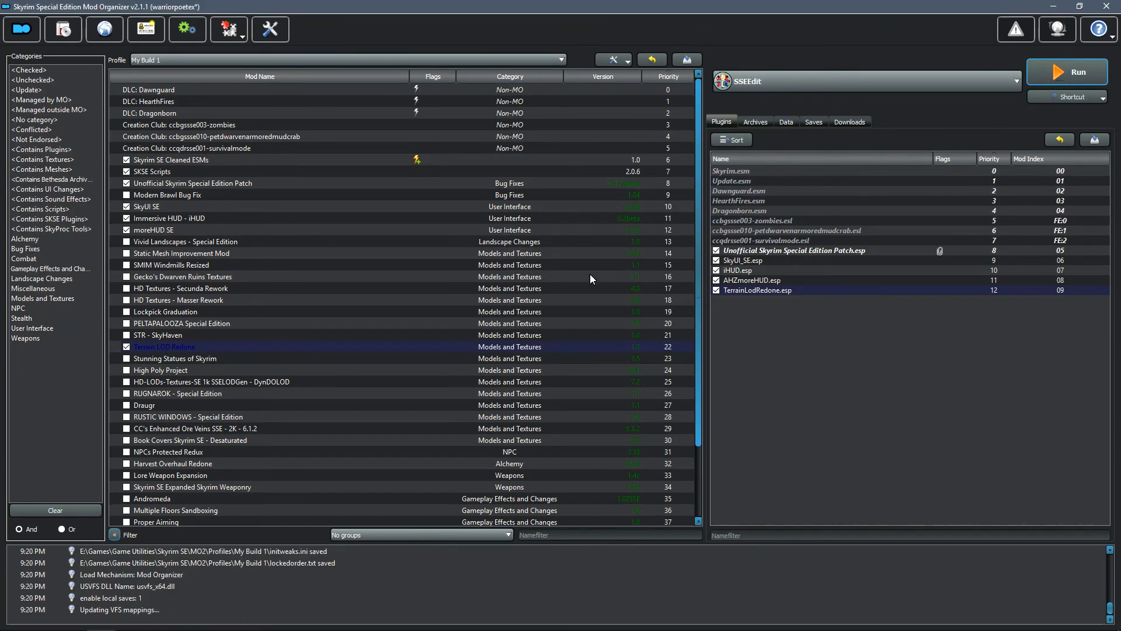
pyautogui.click(1072, 71)
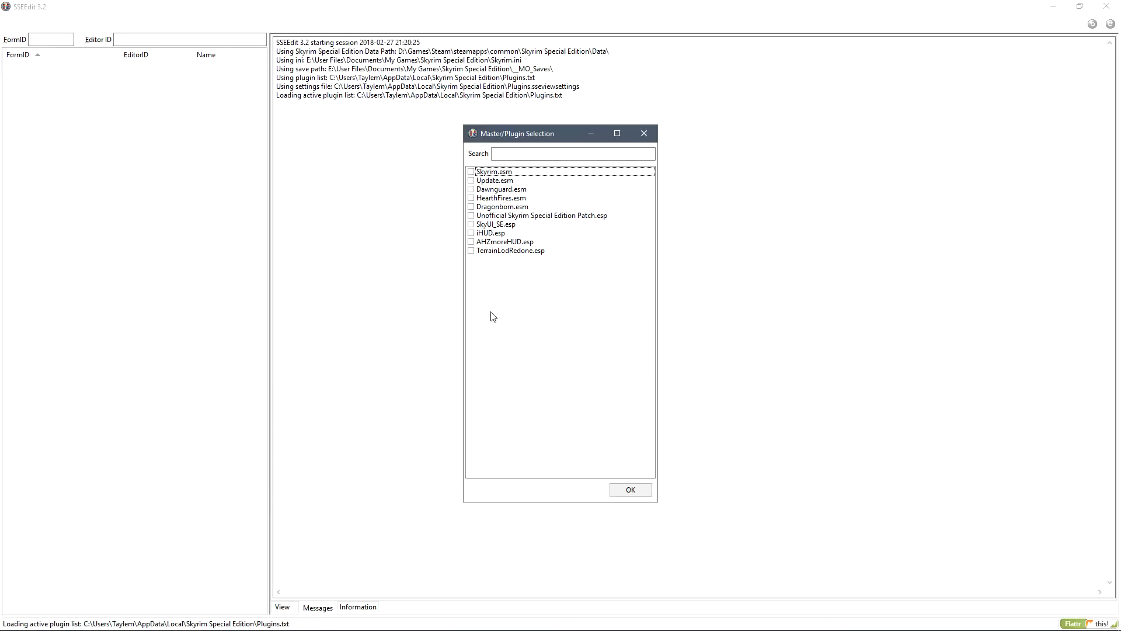
pyautogui.click(471, 250)
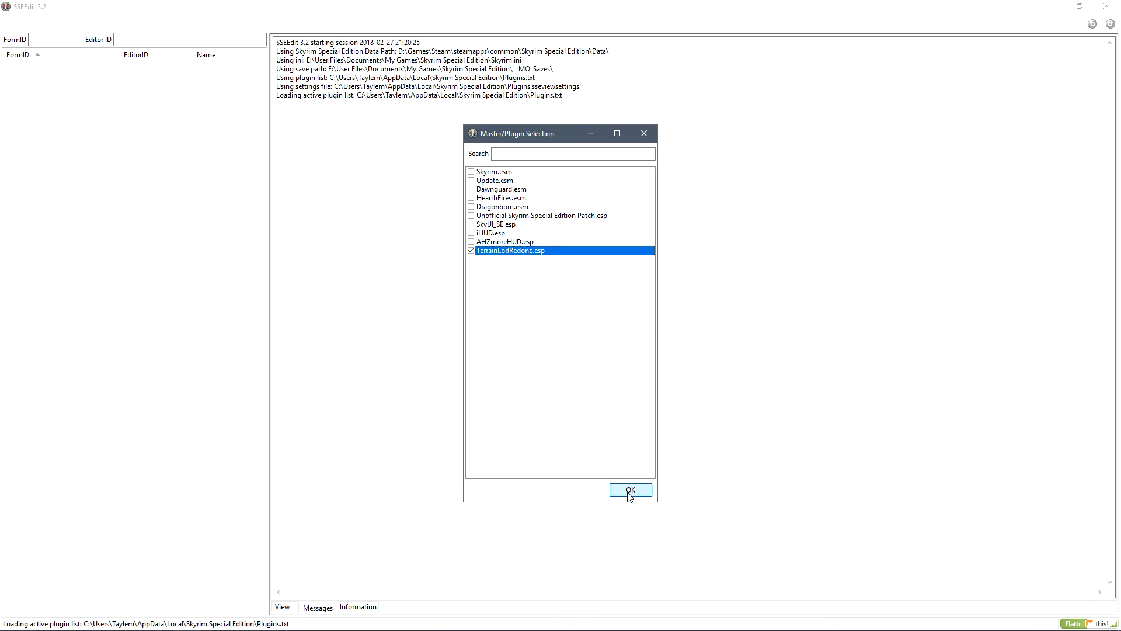
pyautogui.click(630, 489)
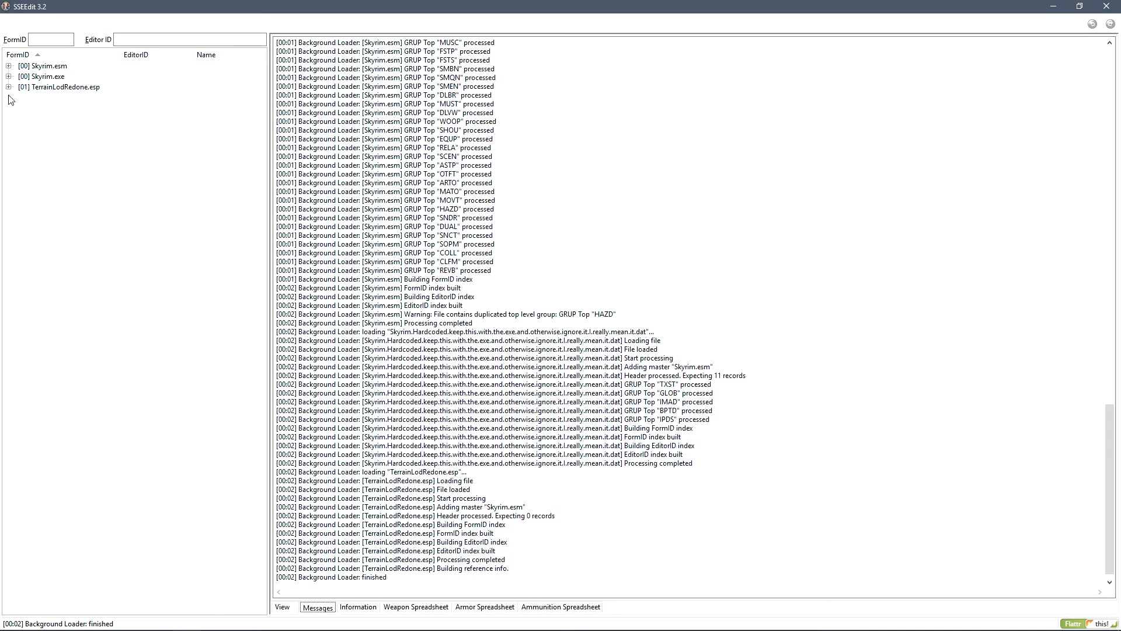
pyautogui.click(64, 86)
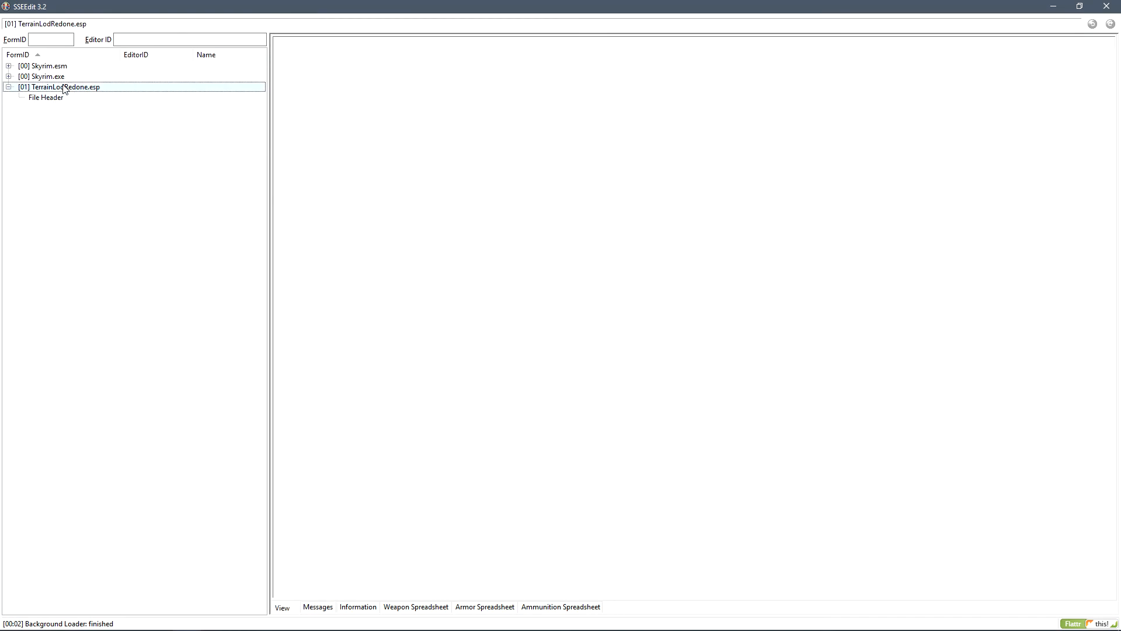
pyautogui.click(45, 97)
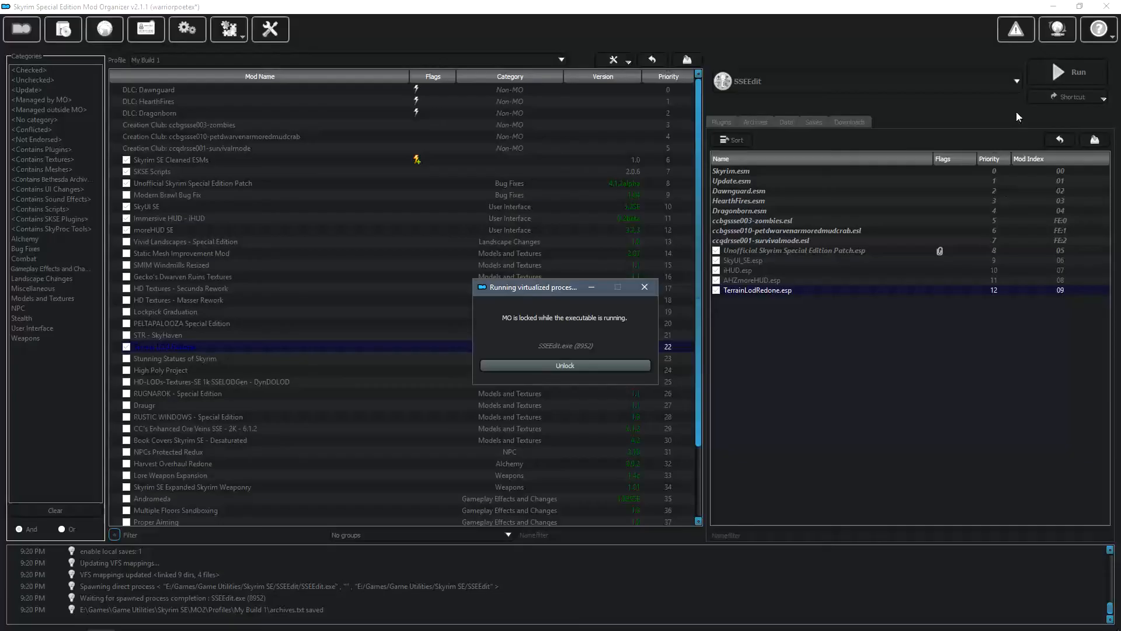
# Dismiss the Mod Organizer lock and reopen the Terrain LOD Redone mod folder.
pyautogui.click(564, 366)
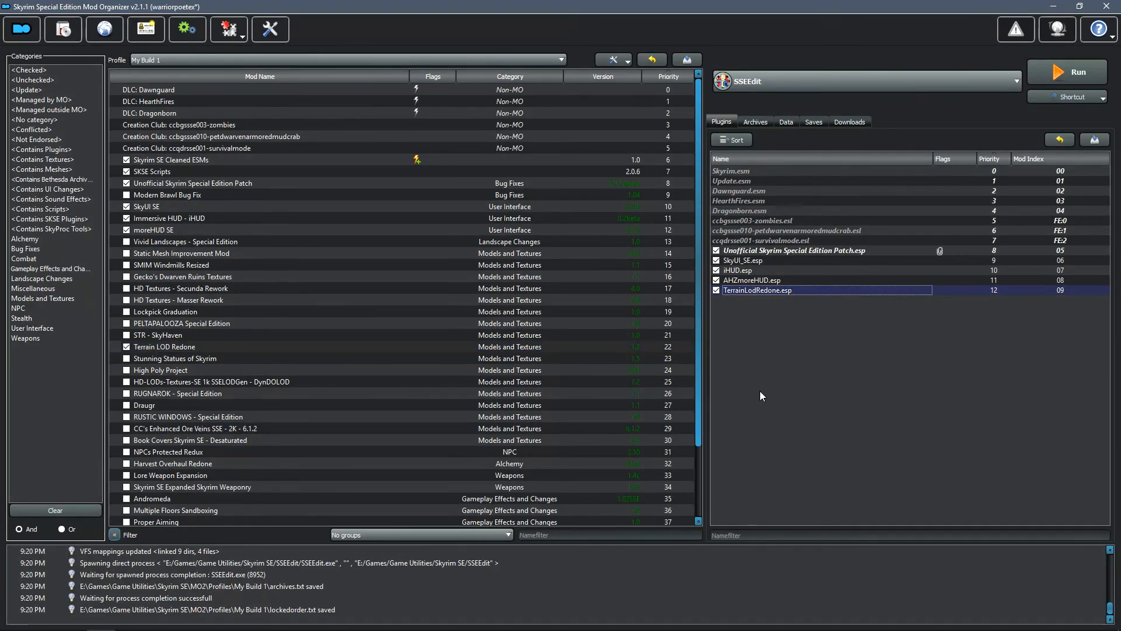
pyautogui.click(165, 347)
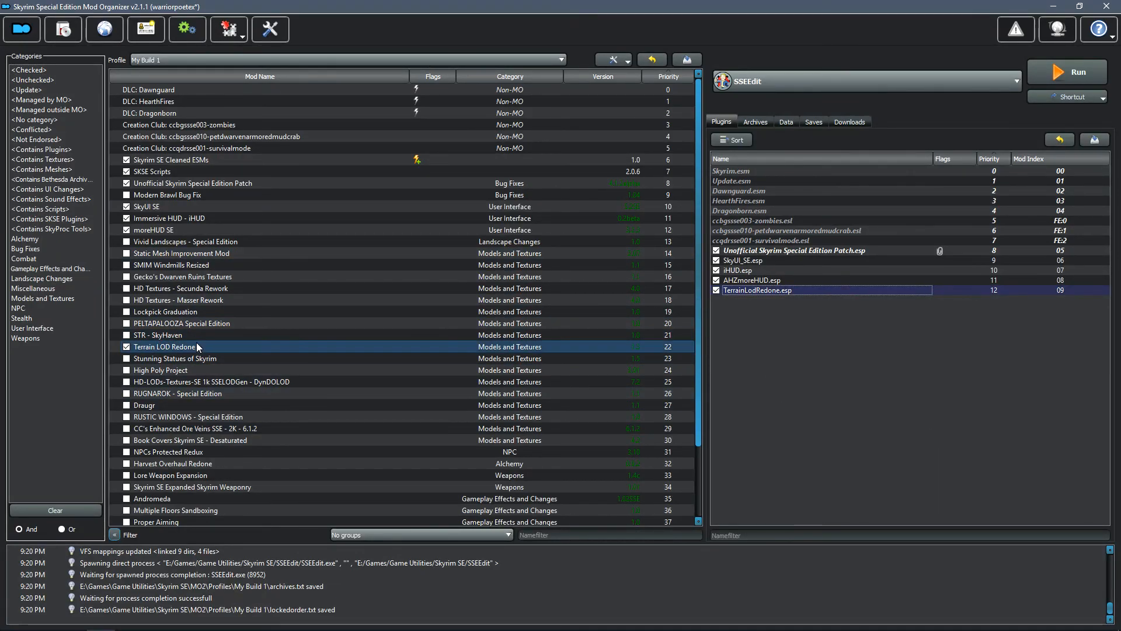
pyautogui.doubleClick(172, 347)
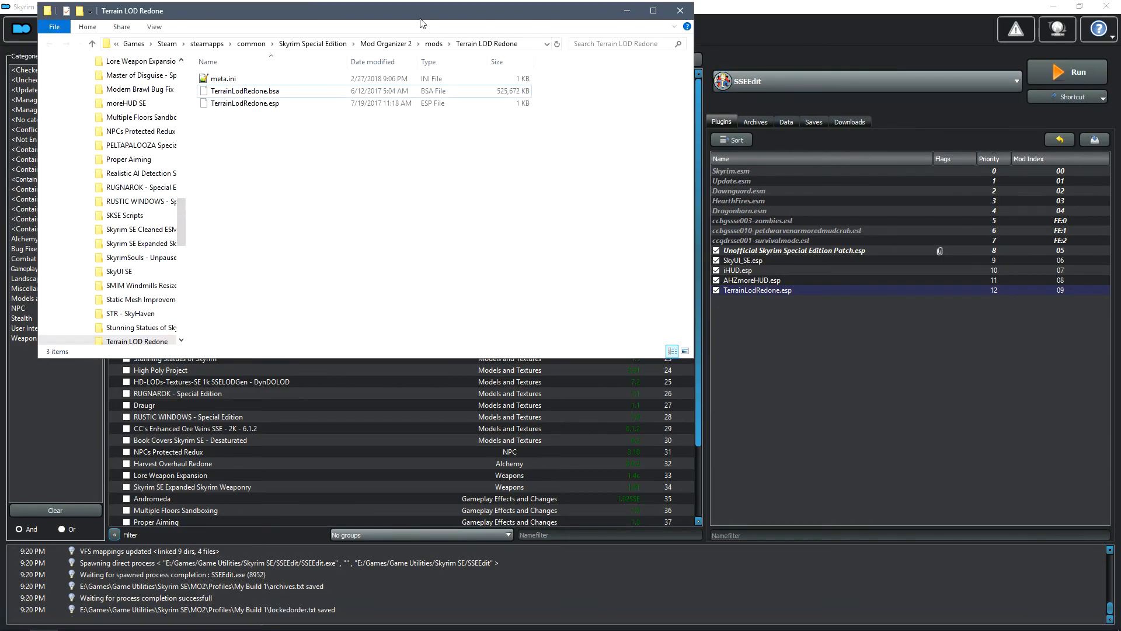
# Choose BSA Extract from the executables list to launch BSA Auto Extract.
pyautogui.click(1009, 82)
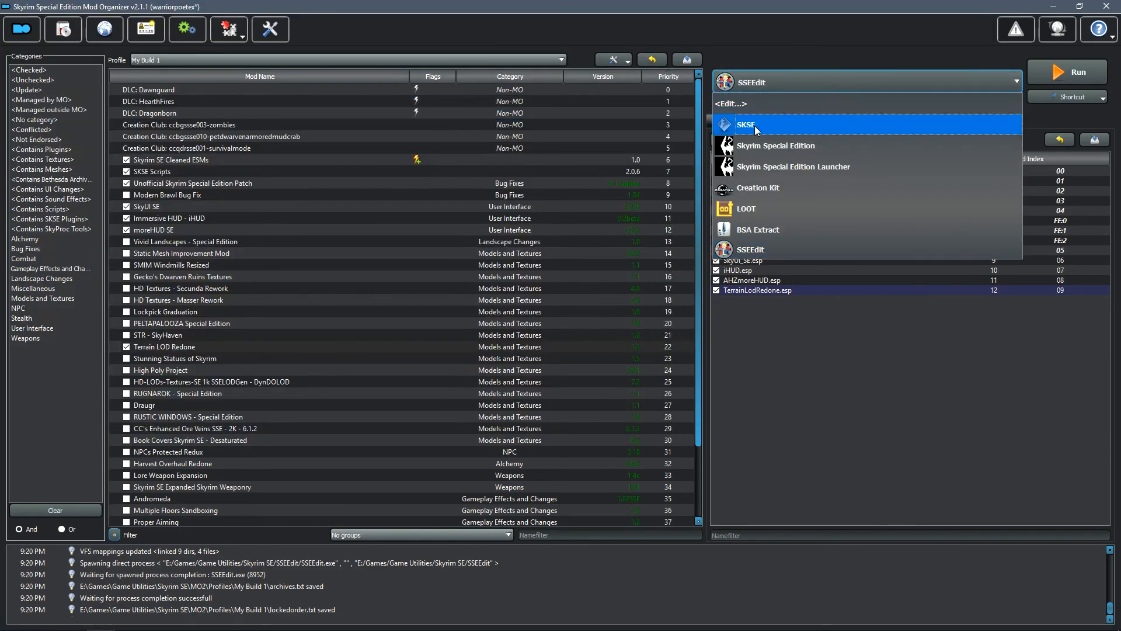
pyautogui.click(756, 229)
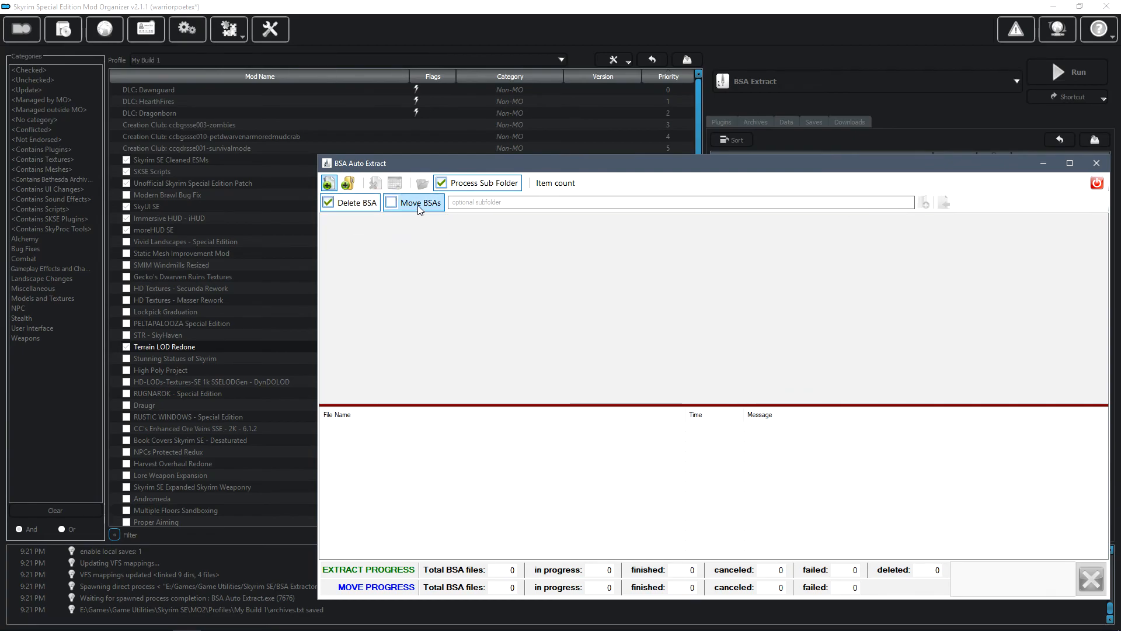
# Enable Move BSAs and leave Delete BSA unchecked in BSA Auto Extract.
pyautogui.click(391, 203)
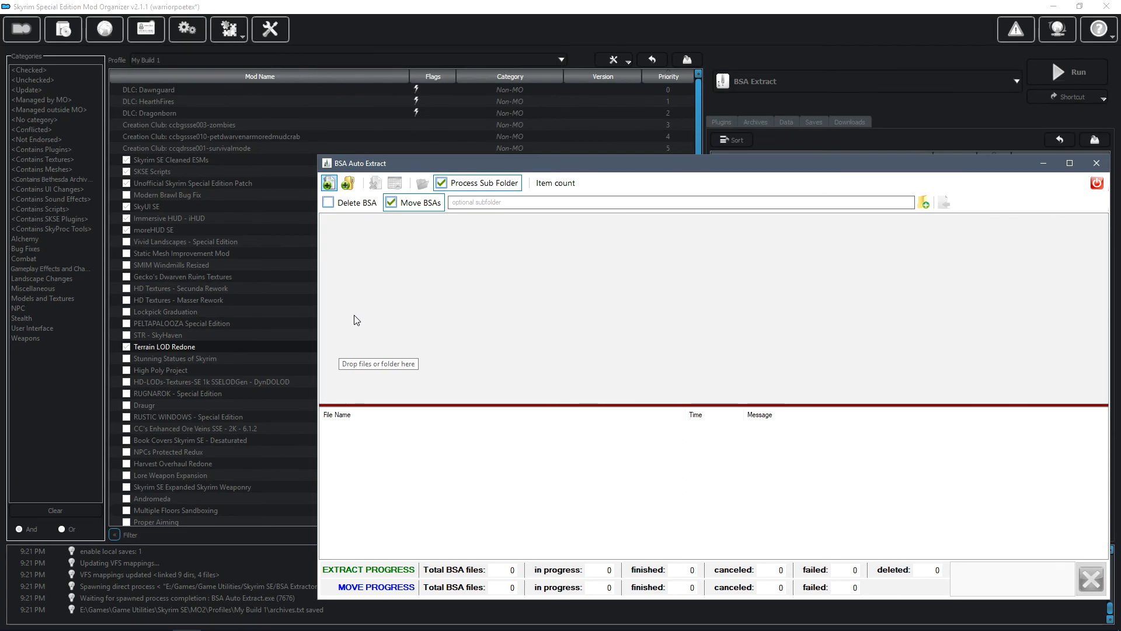
pyautogui.click(328, 203)
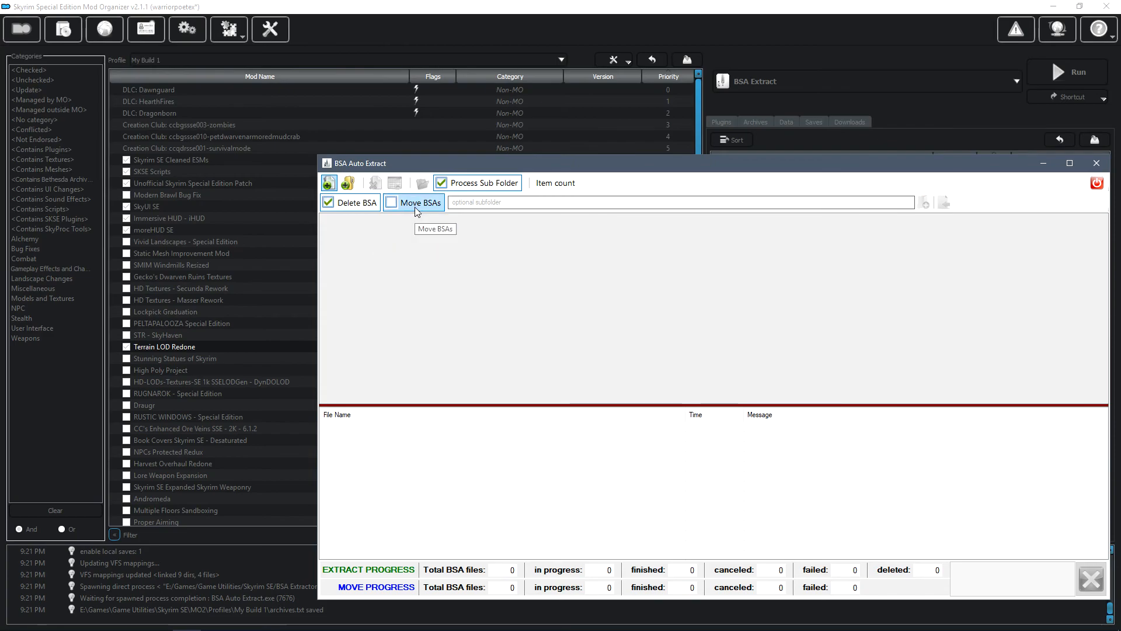
pyautogui.click(391, 202)
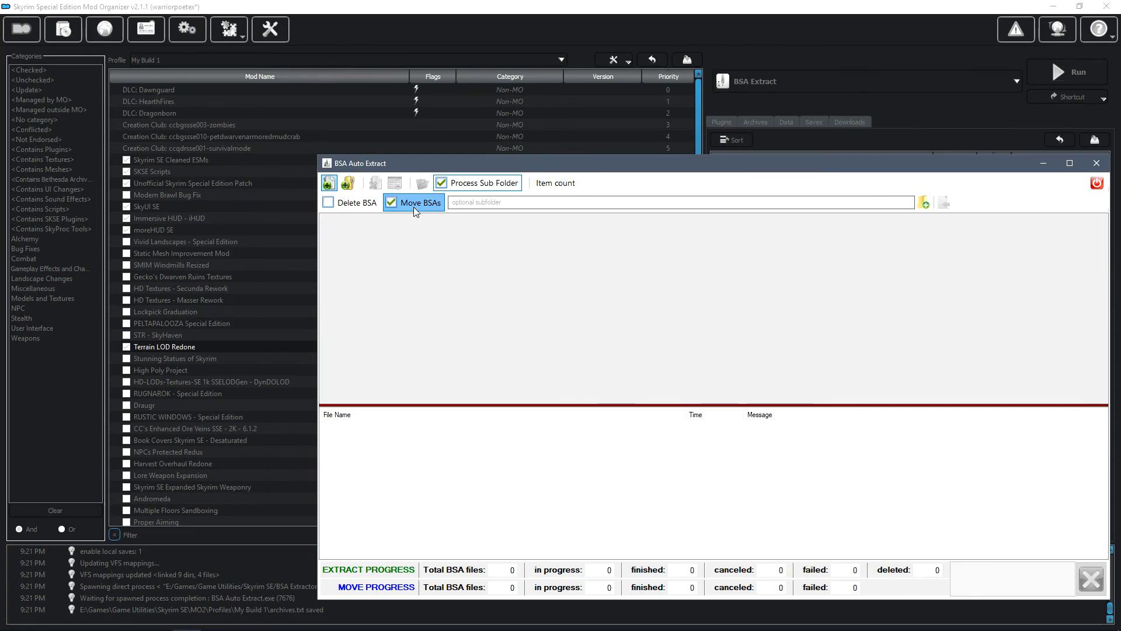
pyautogui.click(328, 203)
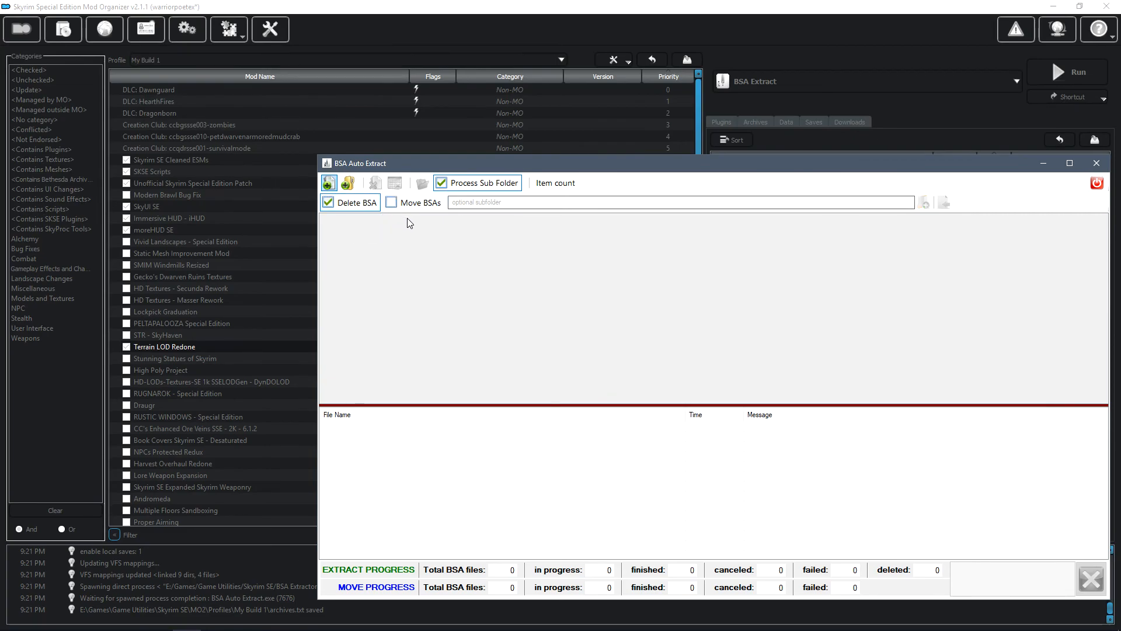
pyautogui.click(391, 201)
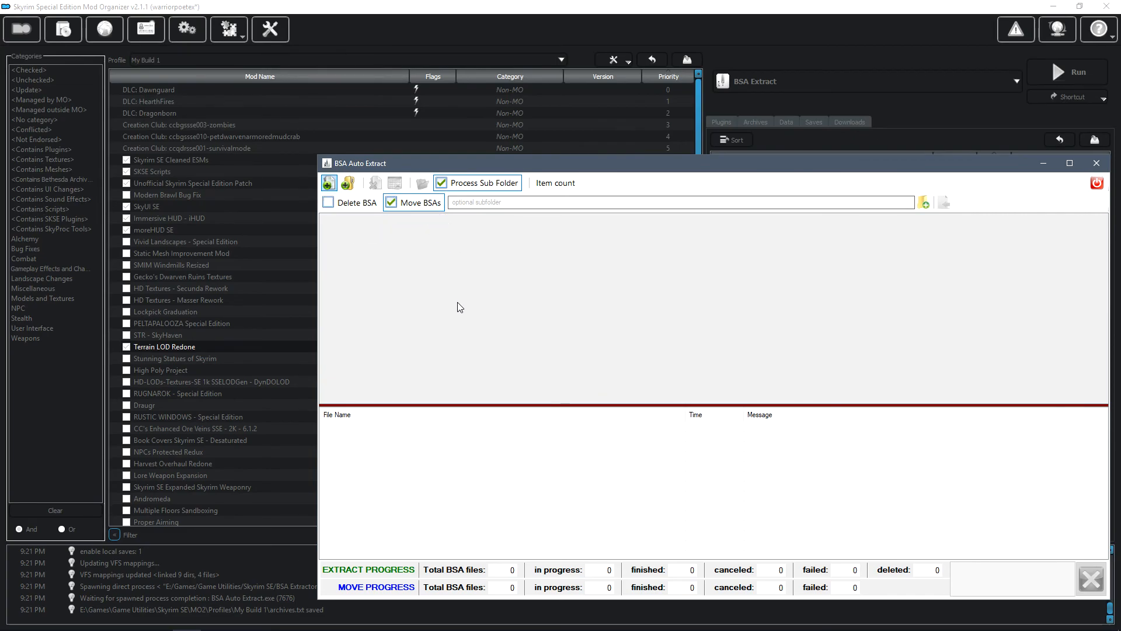
pyautogui.moveTo(557, 356)
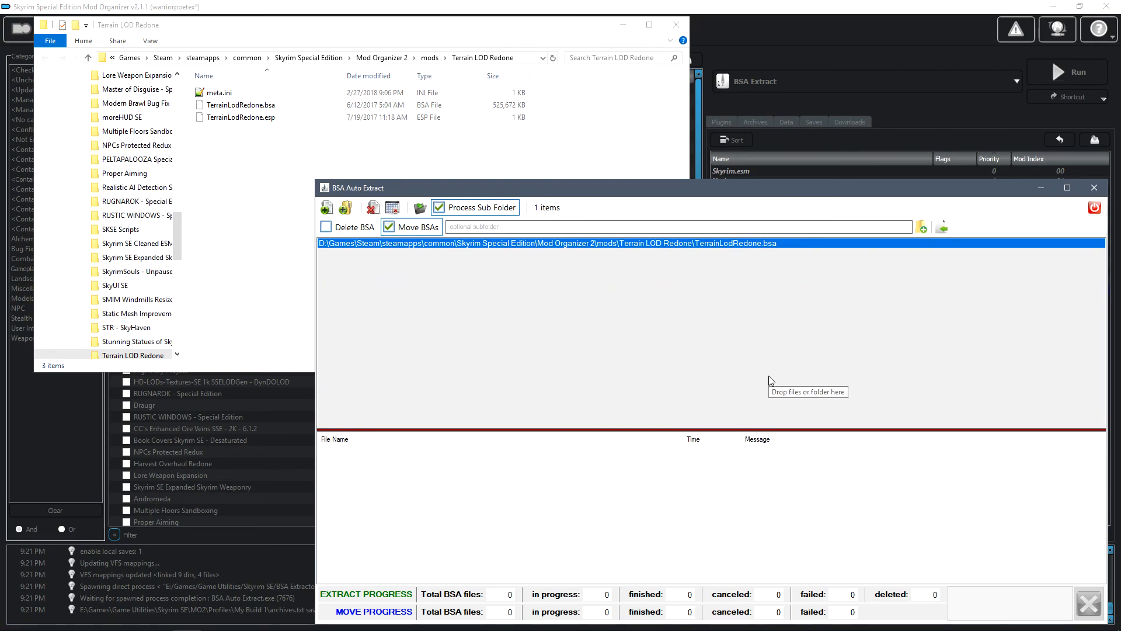
pyautogui.moveTo(451, 315)
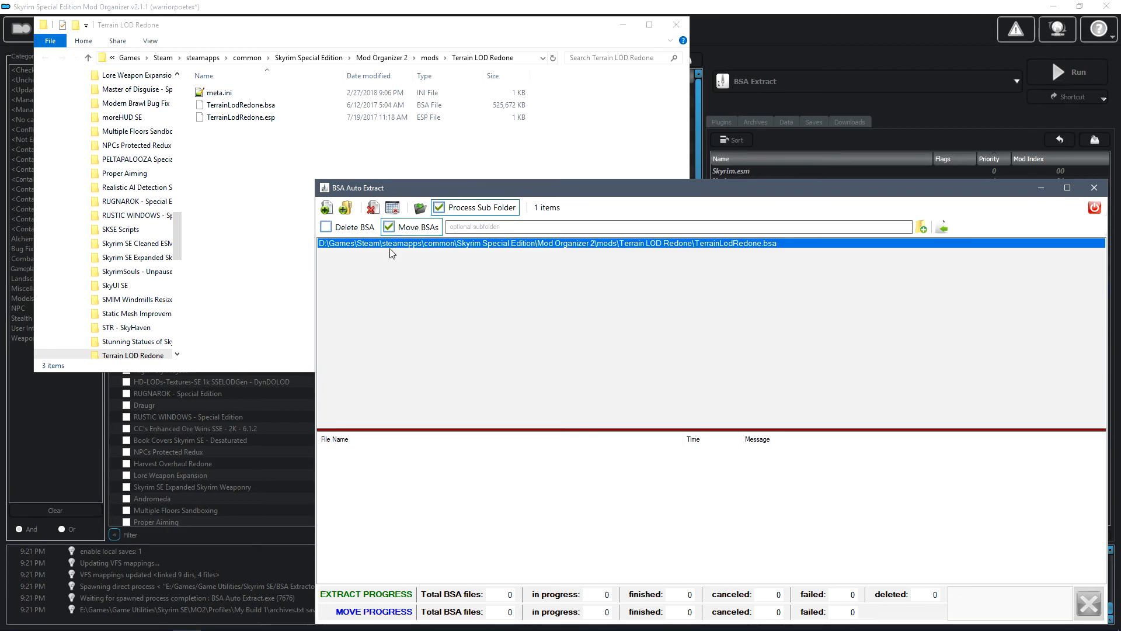
pyautogui.moveTo(420, 207)
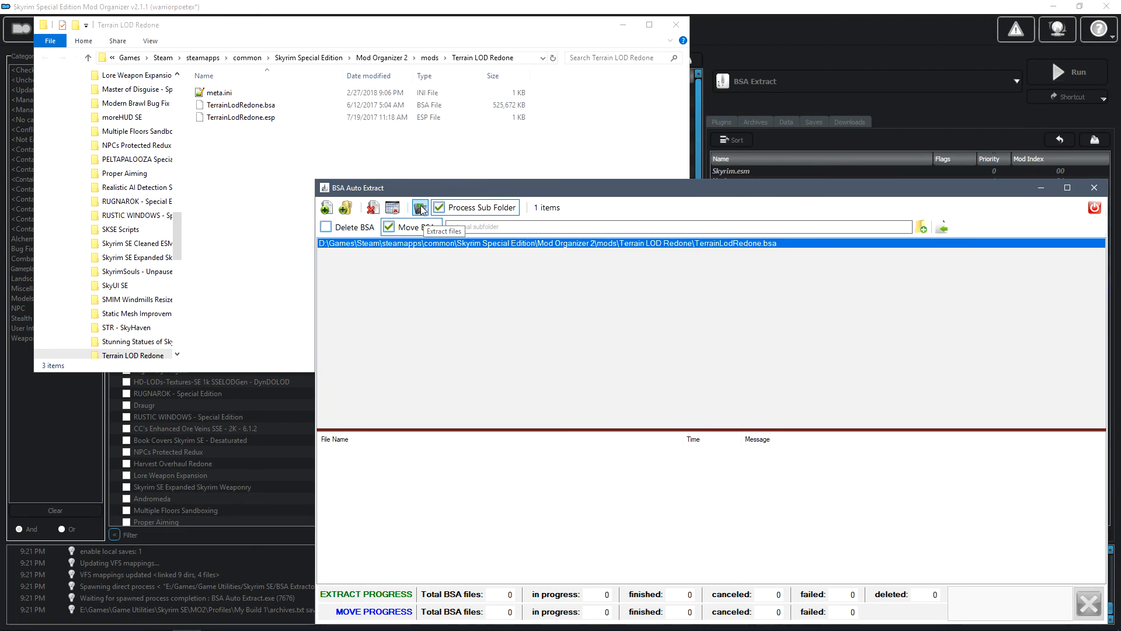
# Extract the queued TerrainLodRedone.bsa, producing 3974 files in meshes and textures.
pyautogui.click(420, 207)
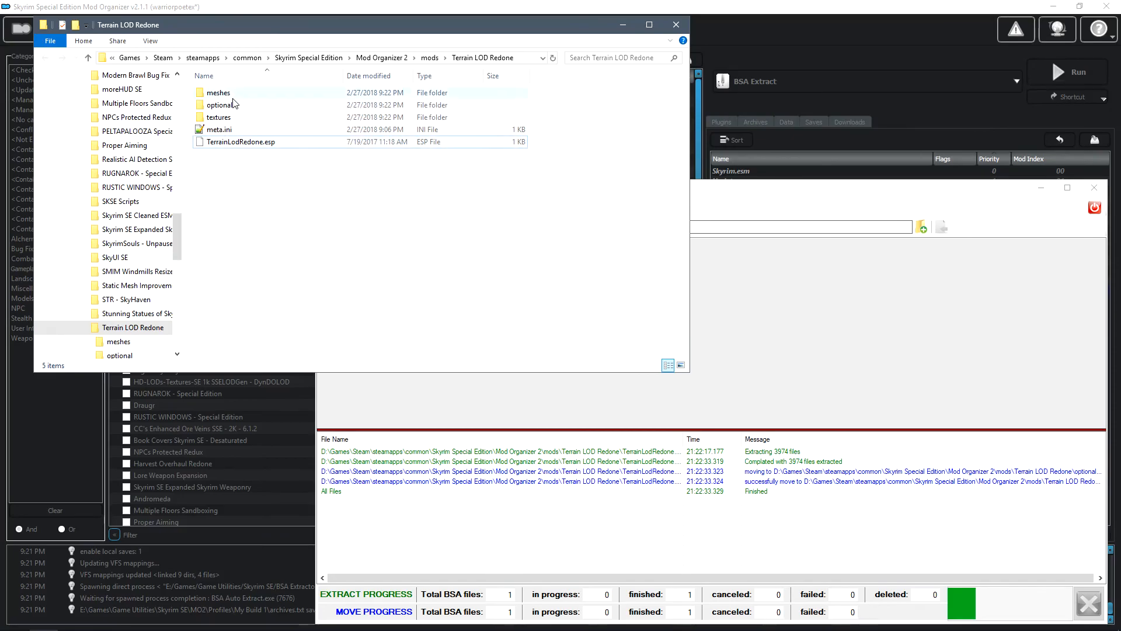
# Check the optional, meshes and textures folders and the ESP, then close the windows.
pyautogui.doubleClick(222, 104)
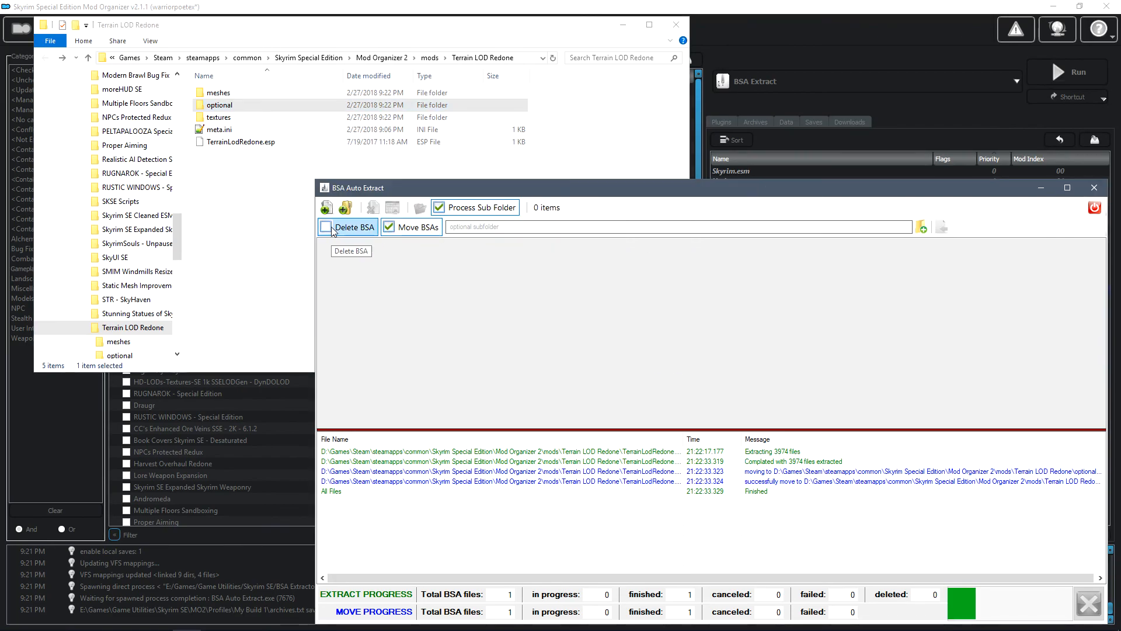
pyautogui.click(327, 226)
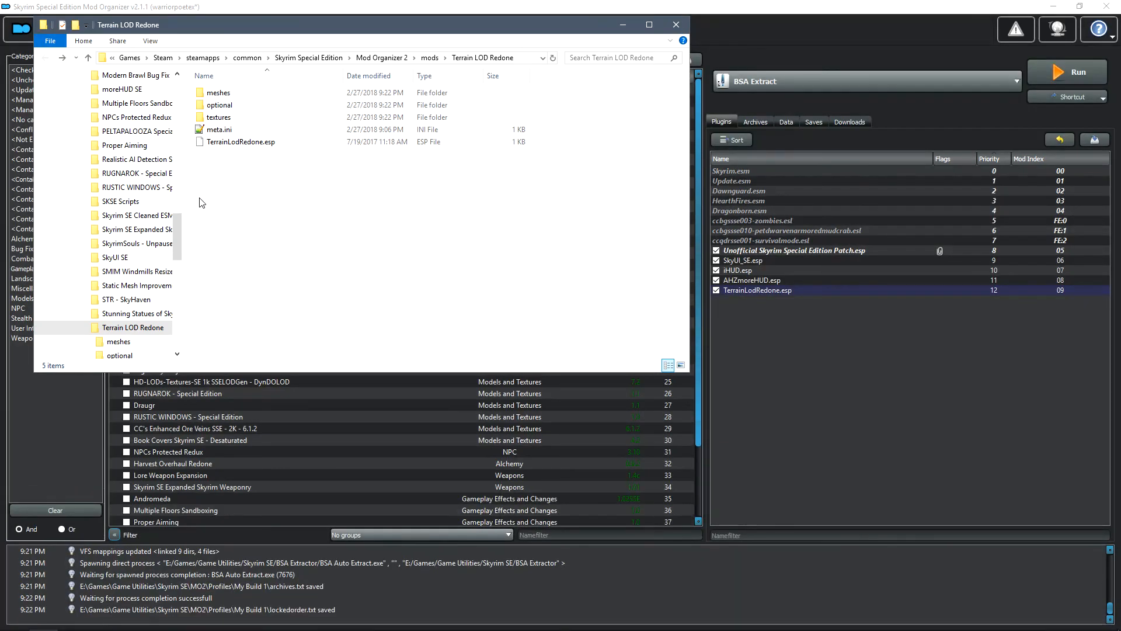
pyautogui.click(218, 117)
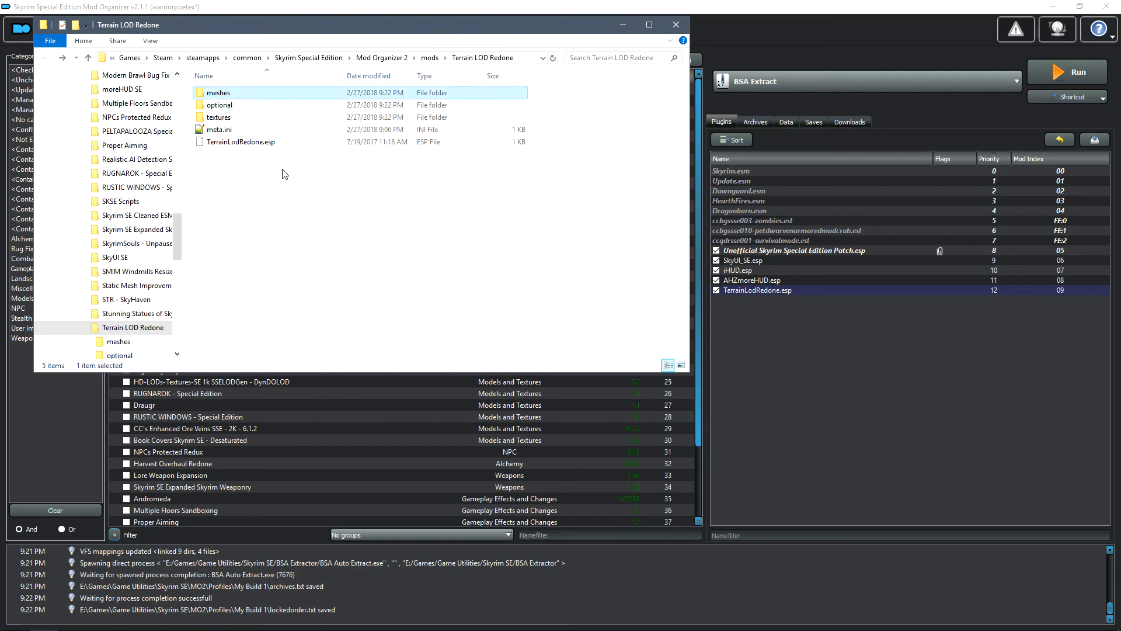
pyautogui.click(293, 208)
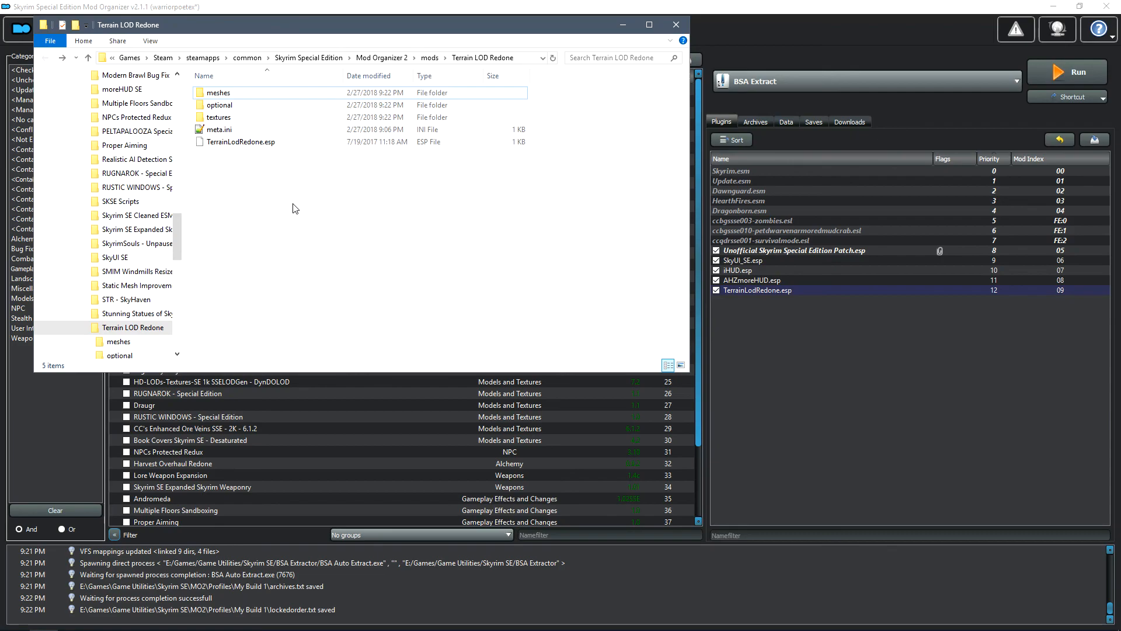
pyautogui.click(239, 142)
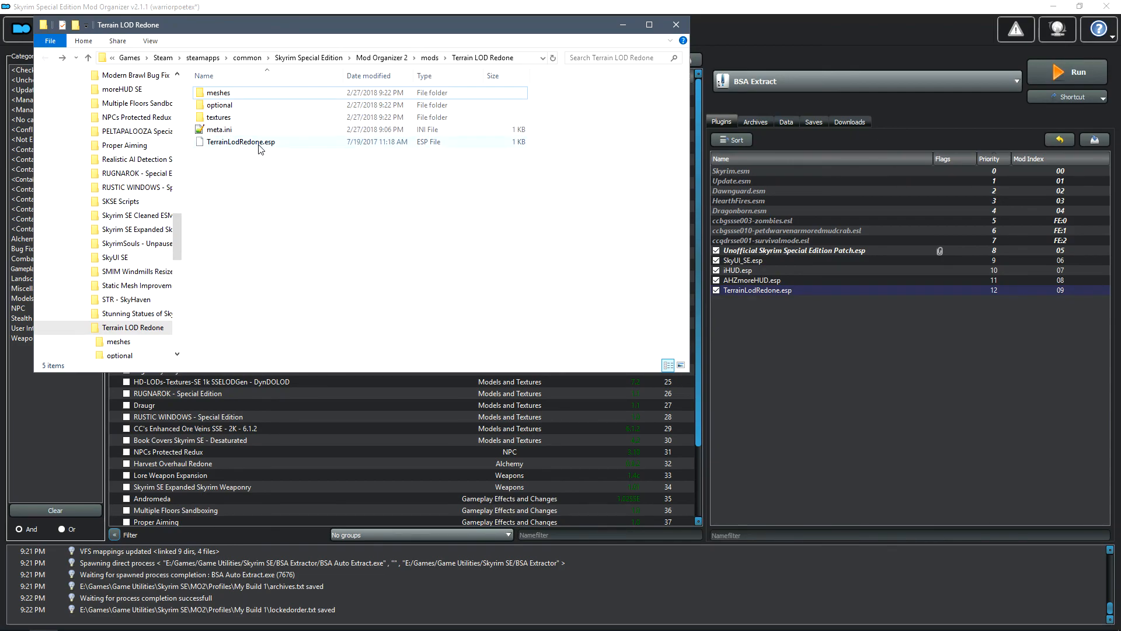
pyautogui.click(239, 141)
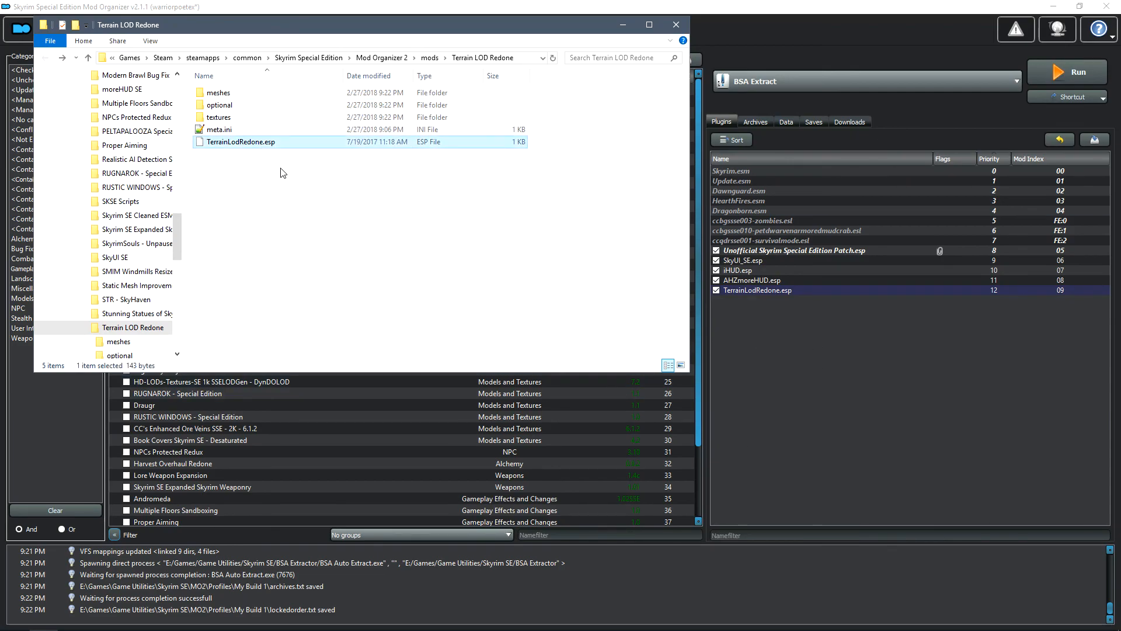
pyautogui.click(347, 197)
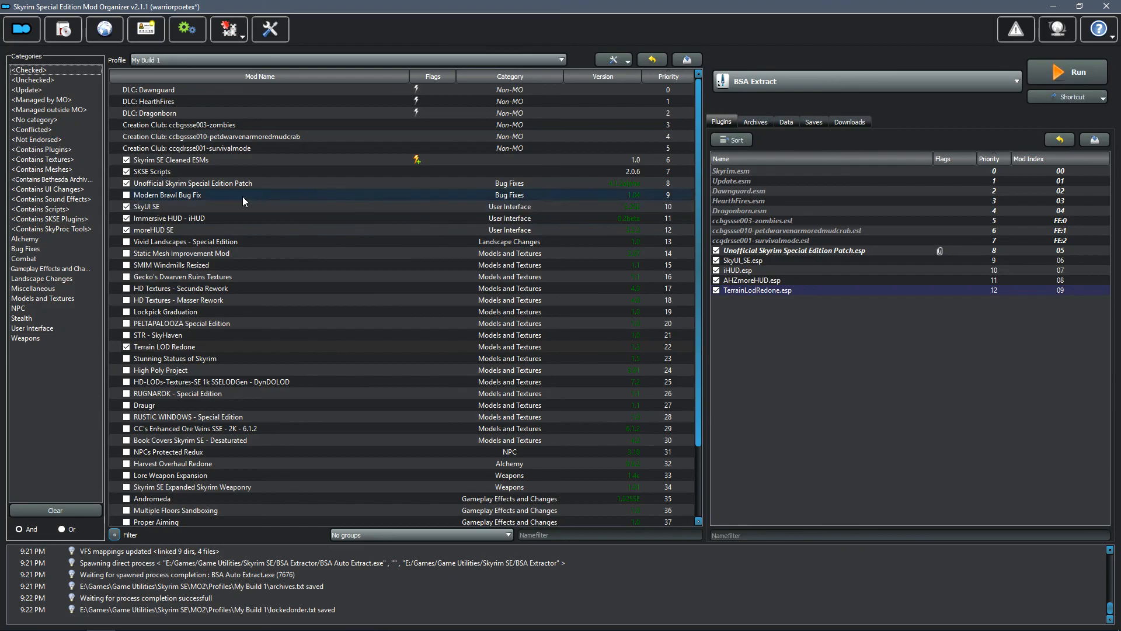
# Move TerrainLodRedone.esp to Optional ESPs in Terrain LOD Redone's Information window.
pyautogui.click(165, 346)
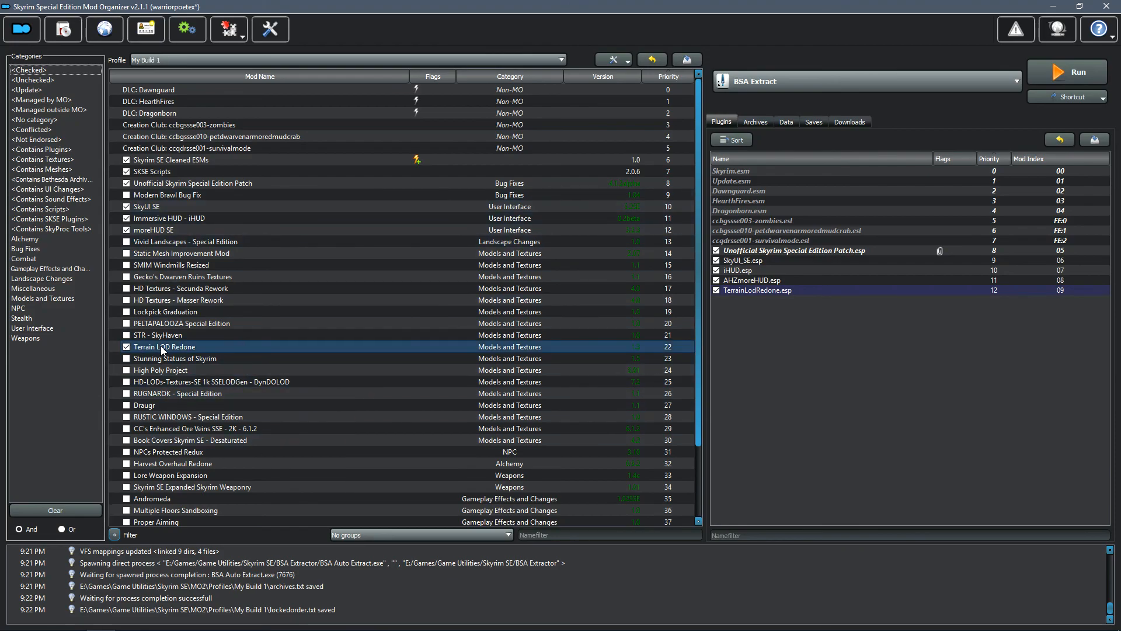
pyautogui.rightClick(163, 347)
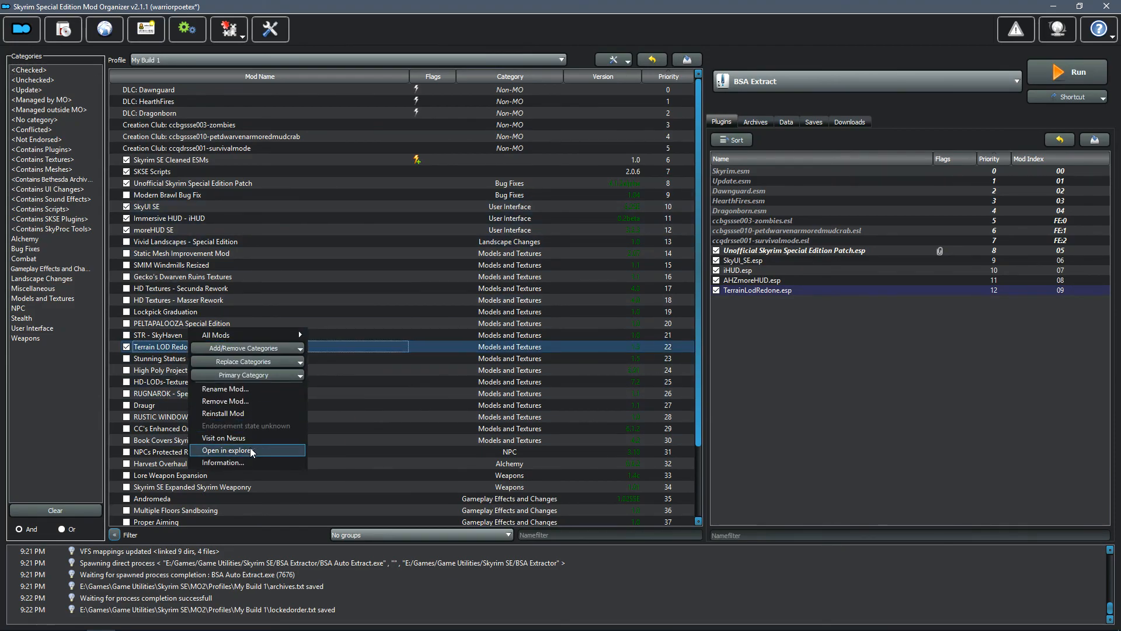
pyautogui.click(222, 462)
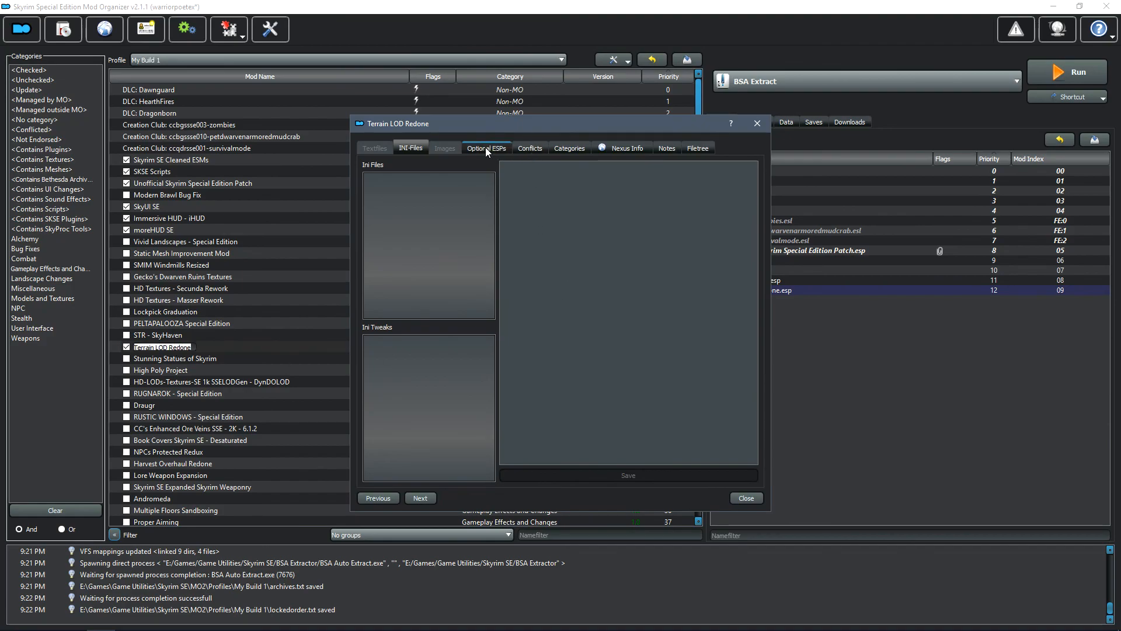
pyautogui.click(486, 148)
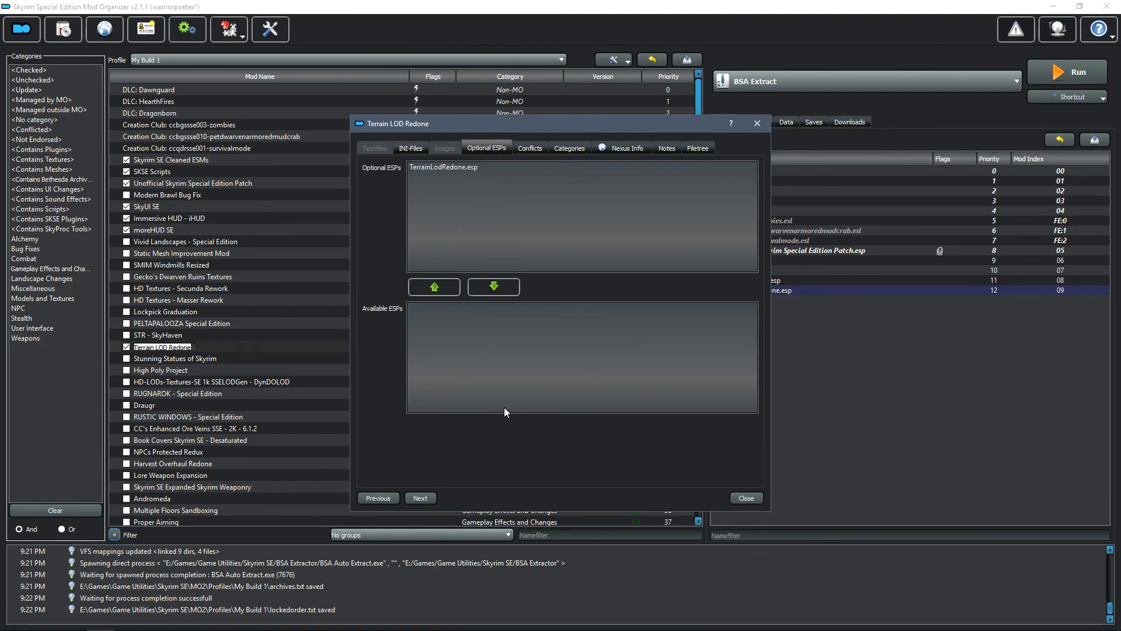
pyautogui.click(745, 498)
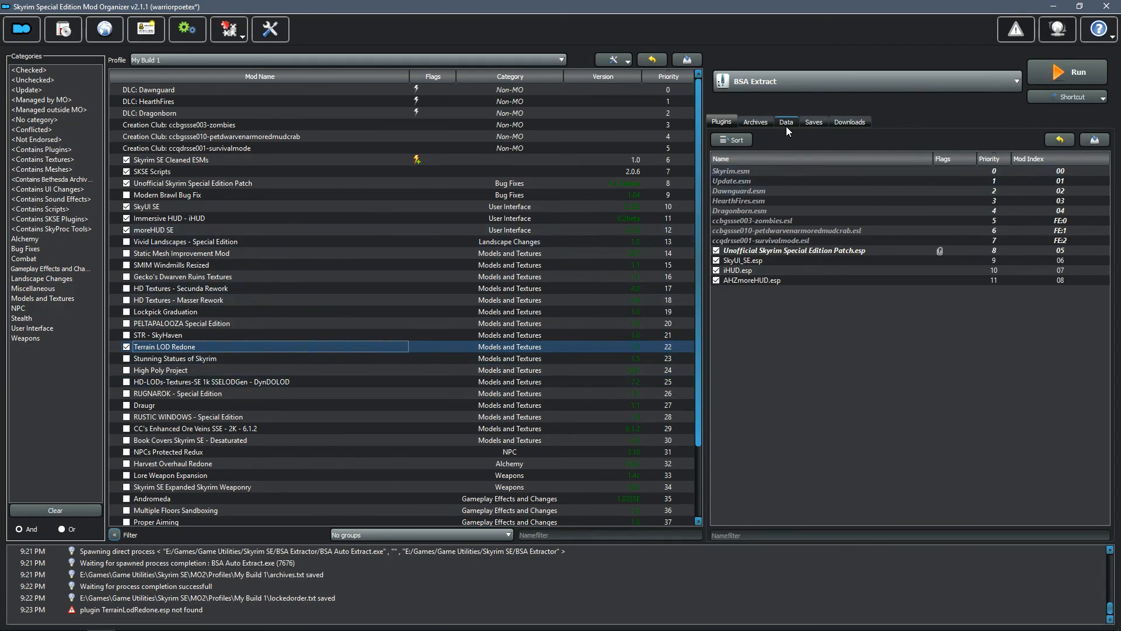
pyautogui.click(787, 122)
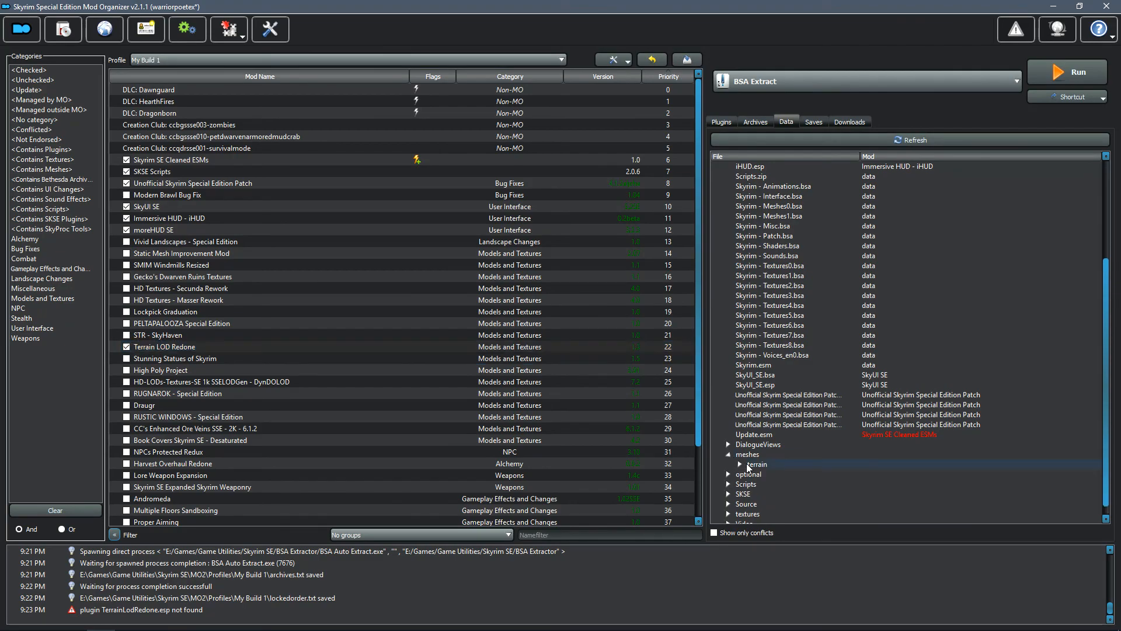
pyautogui.click(737, 463)
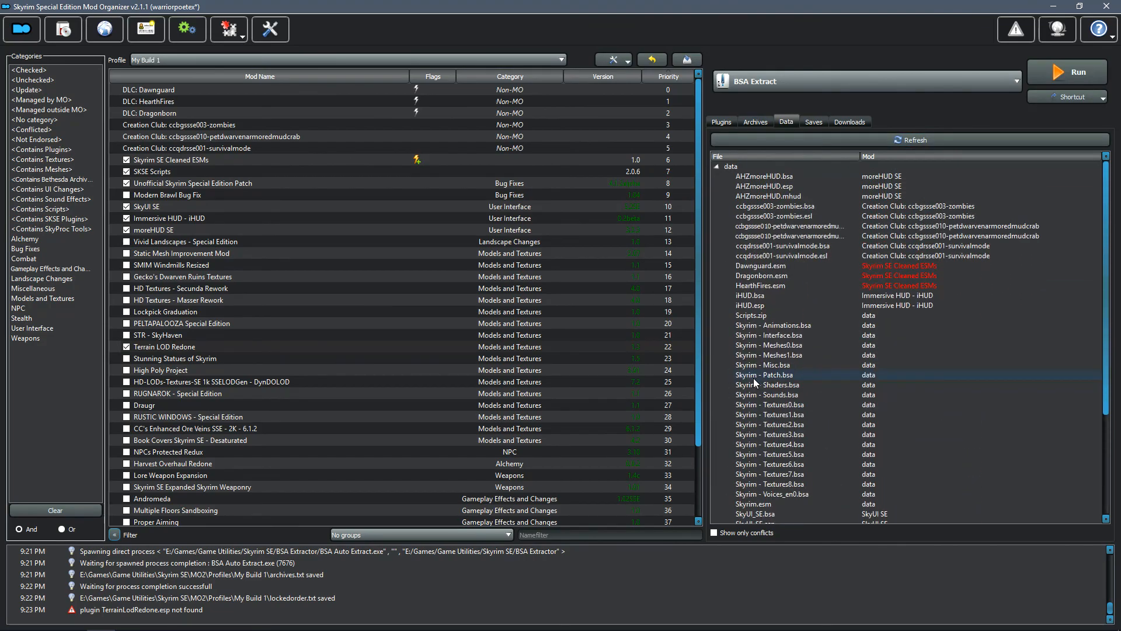
pyautogui.click(721, 121)
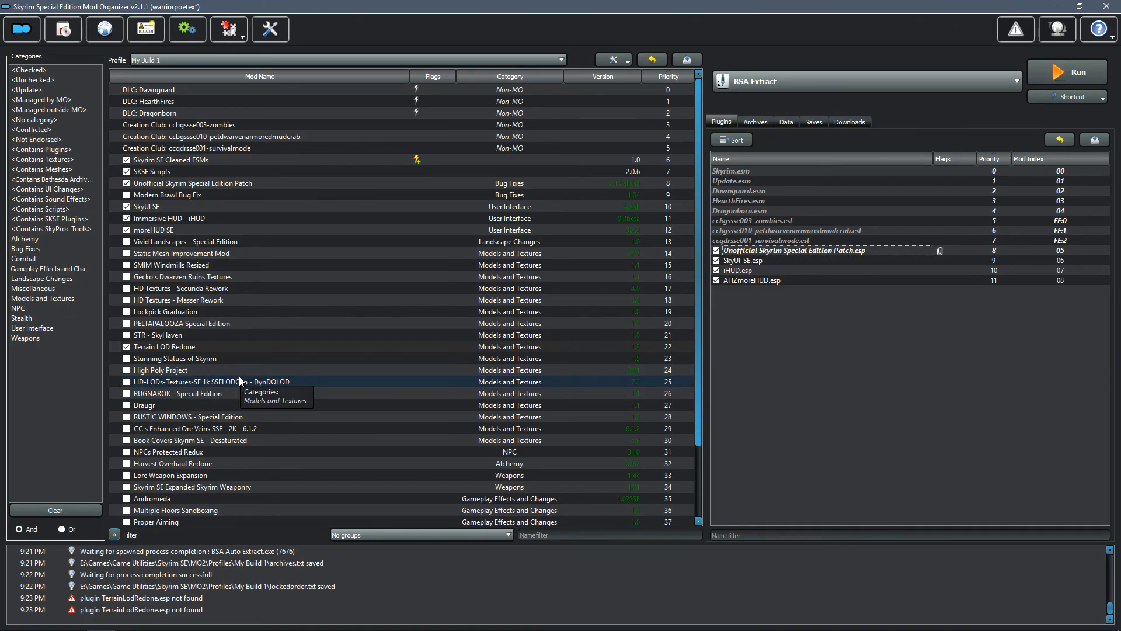
pyautogui.click(172, 347)
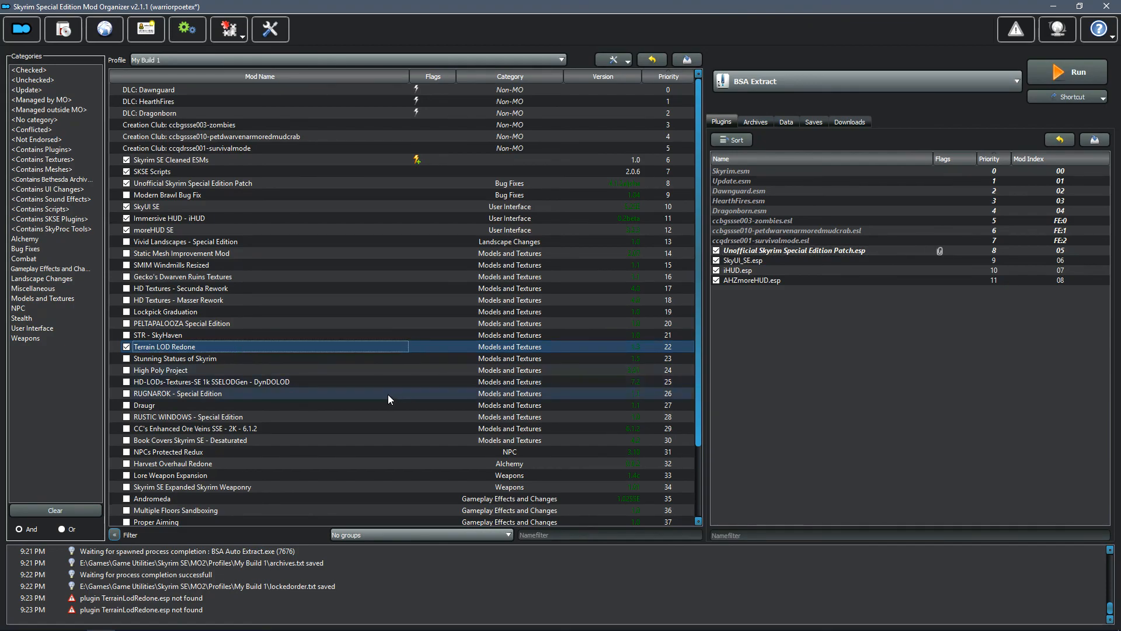
pyautogui.doubleClick(164, 346)
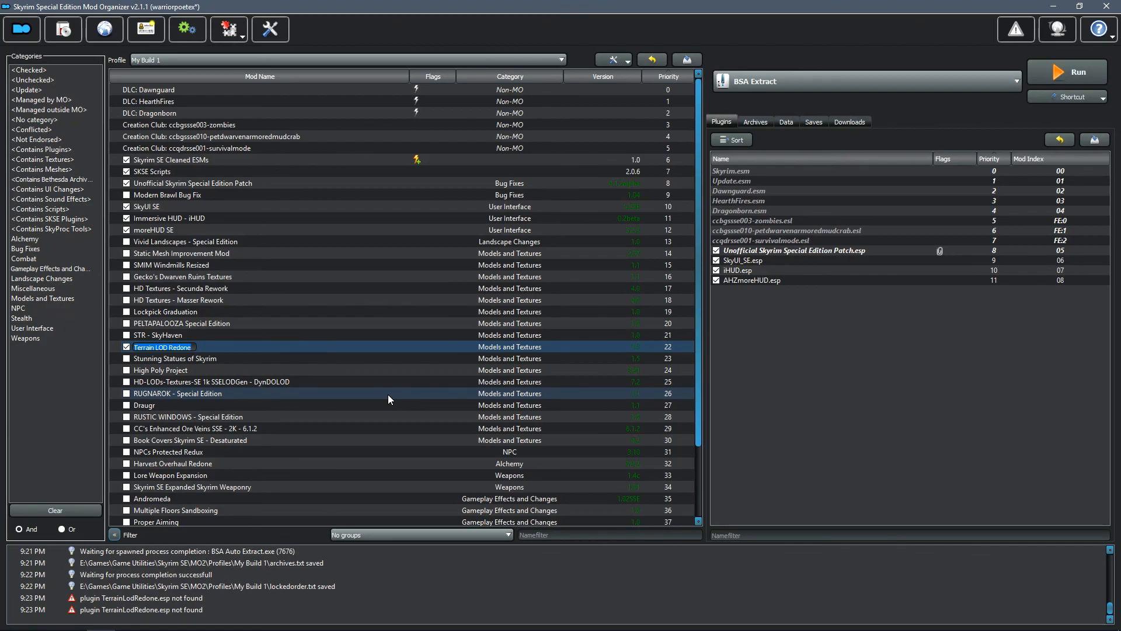
pyautogui.moveTo(395, 325)
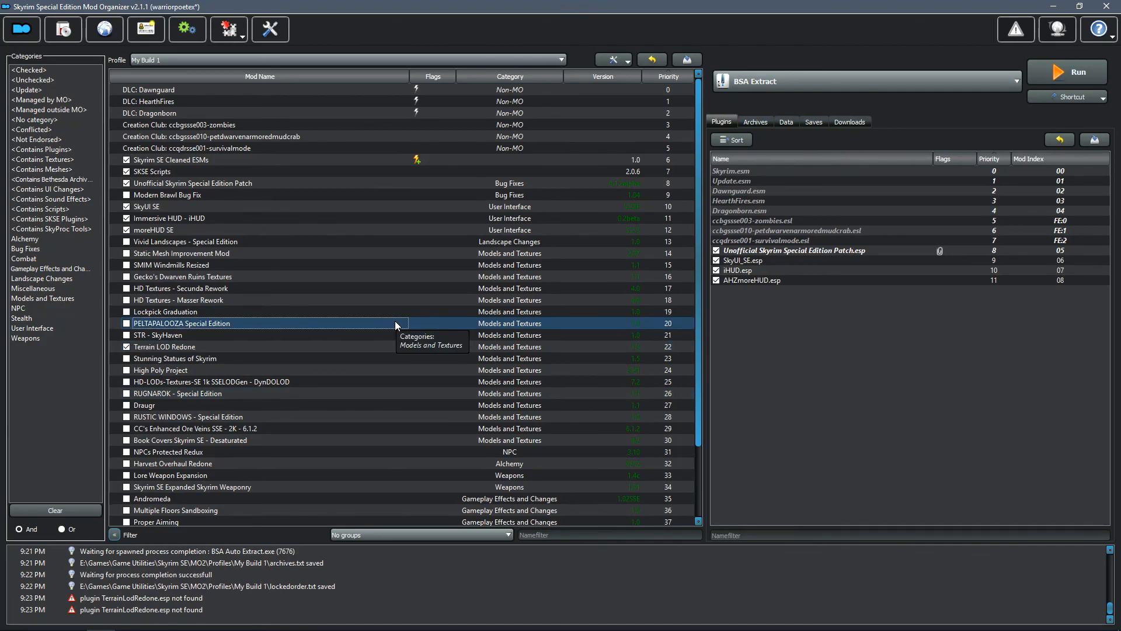